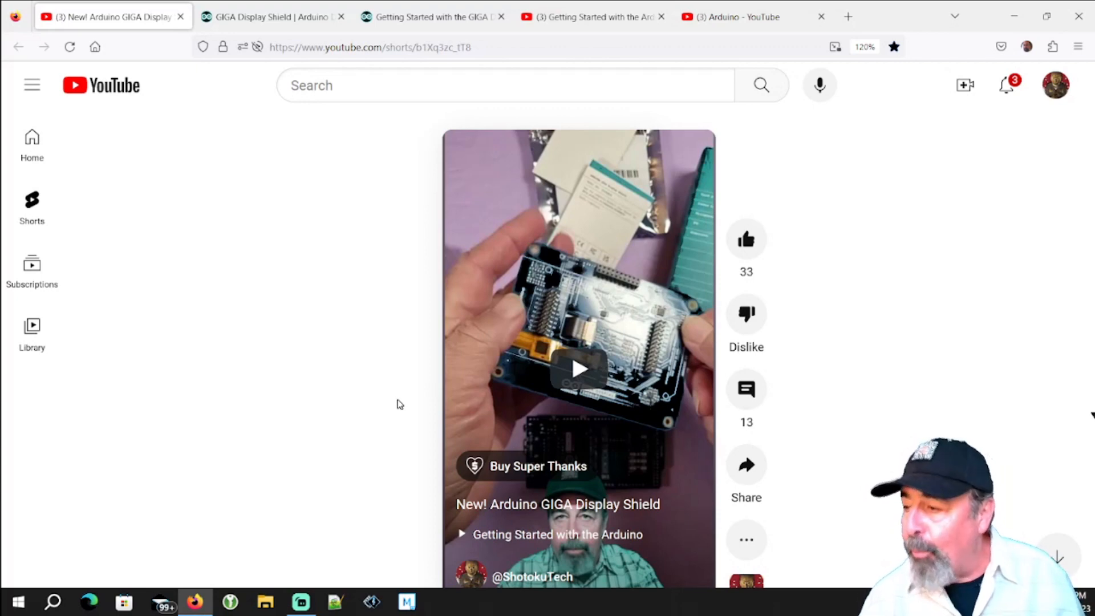
mouse_move(410, 389)
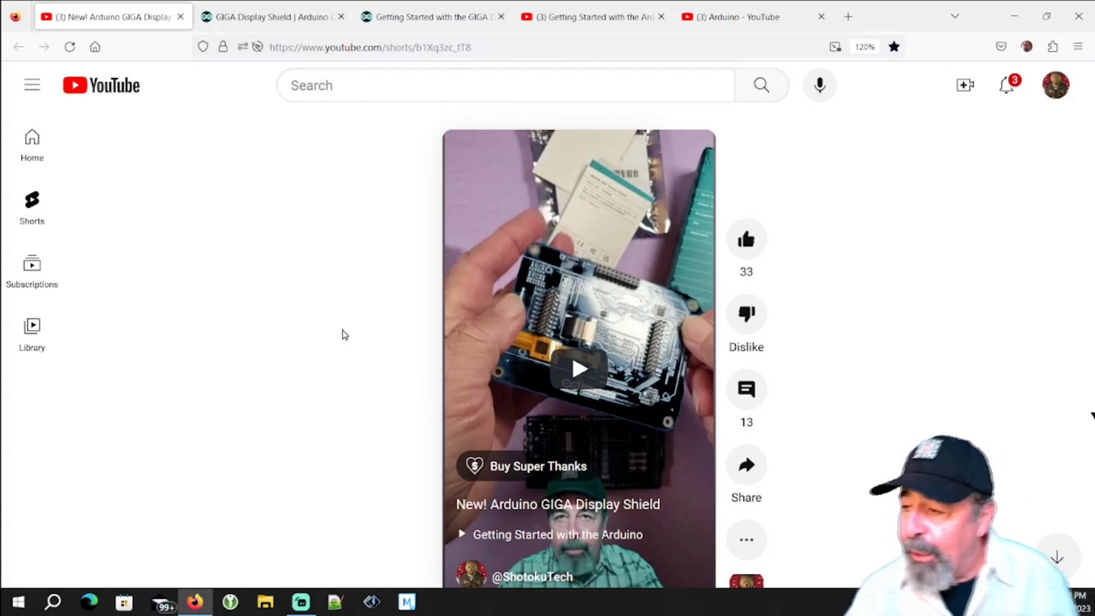
Switch to the GIGA Display Shield docs tab and scroll to the Main Features cards
left_click(268, 16)
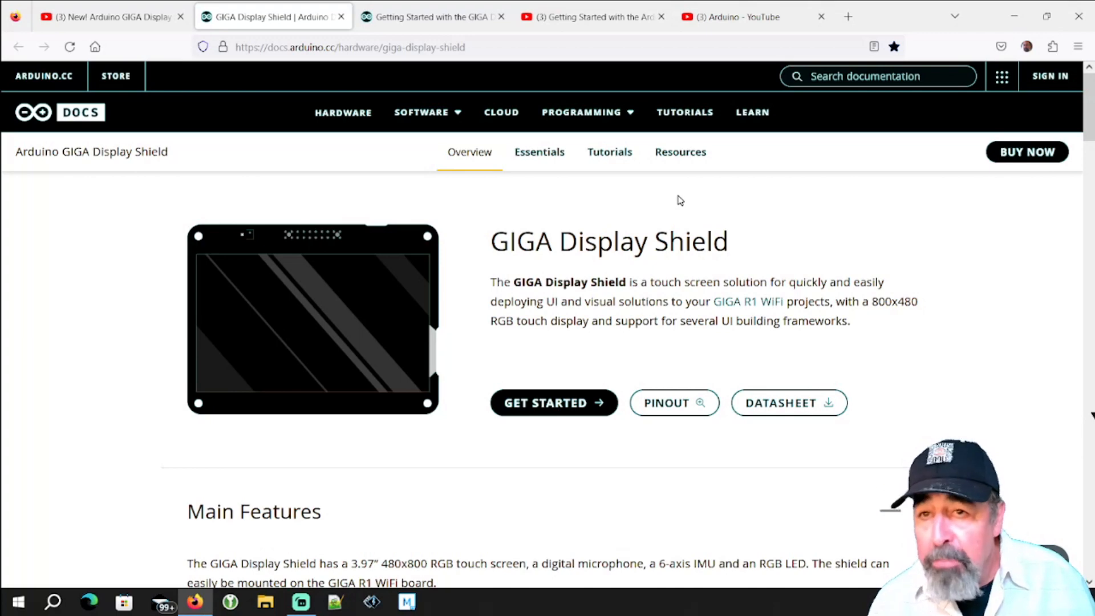
mouse_move(654, 208)
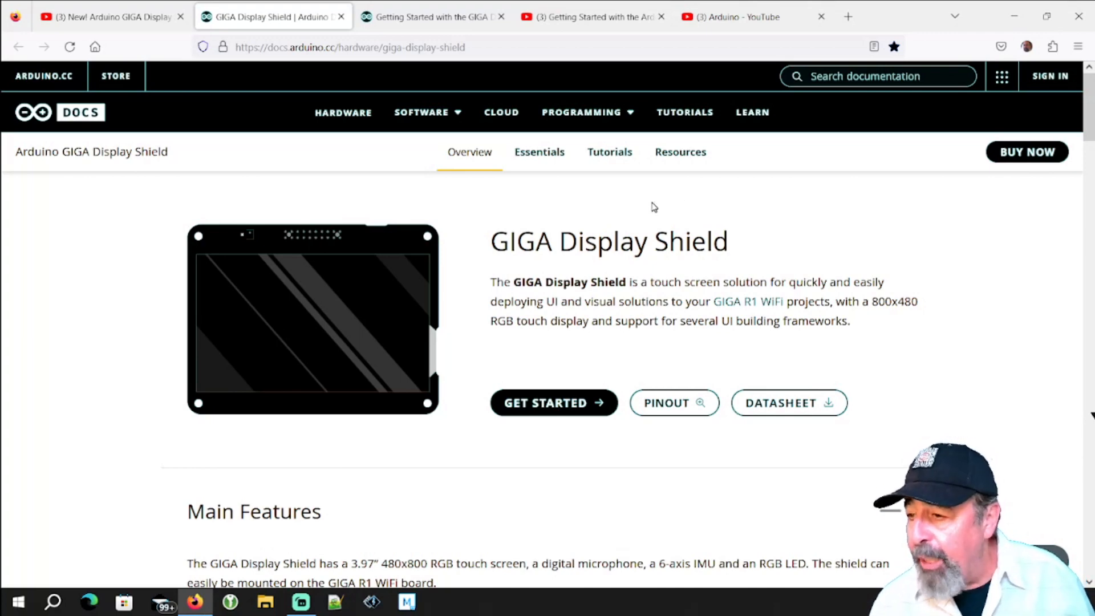
mouse_move(538, 152)
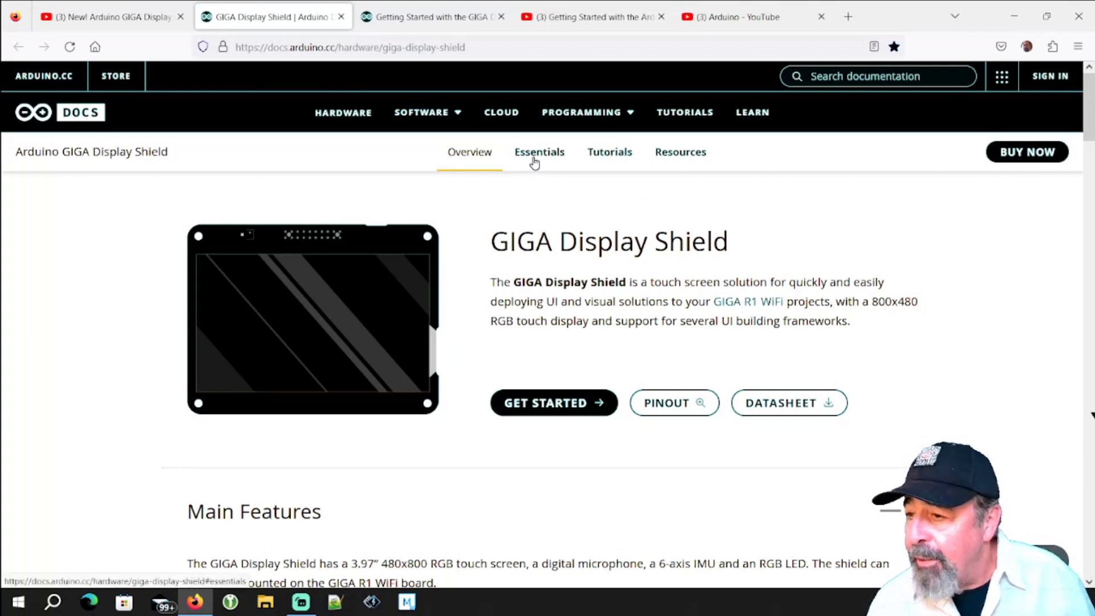
scroll("down", 3)
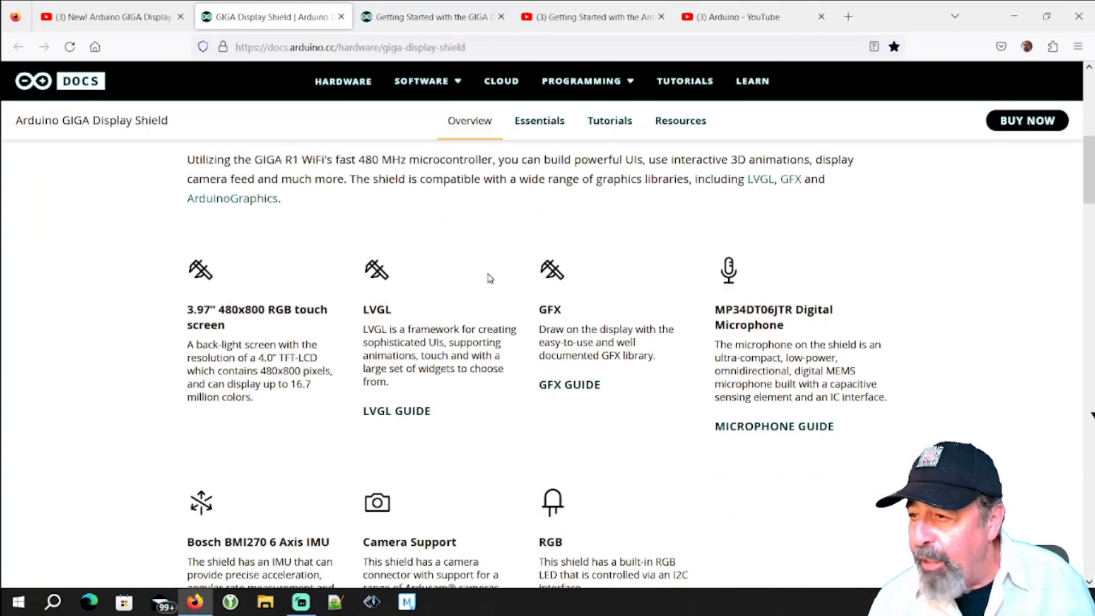
scroll("down", 3)
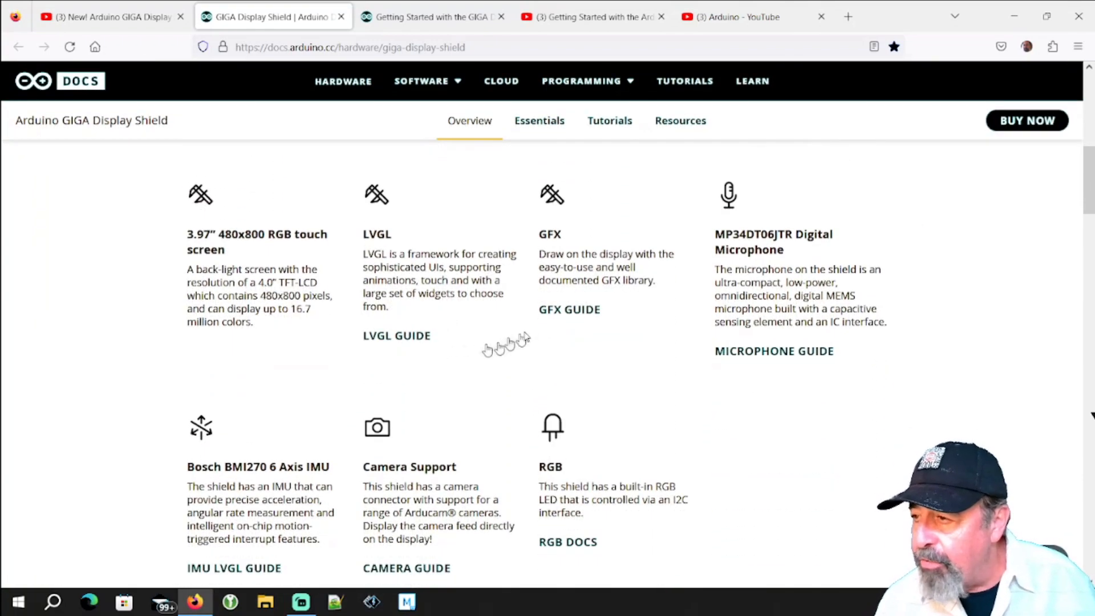
mouse_move(397, 340)
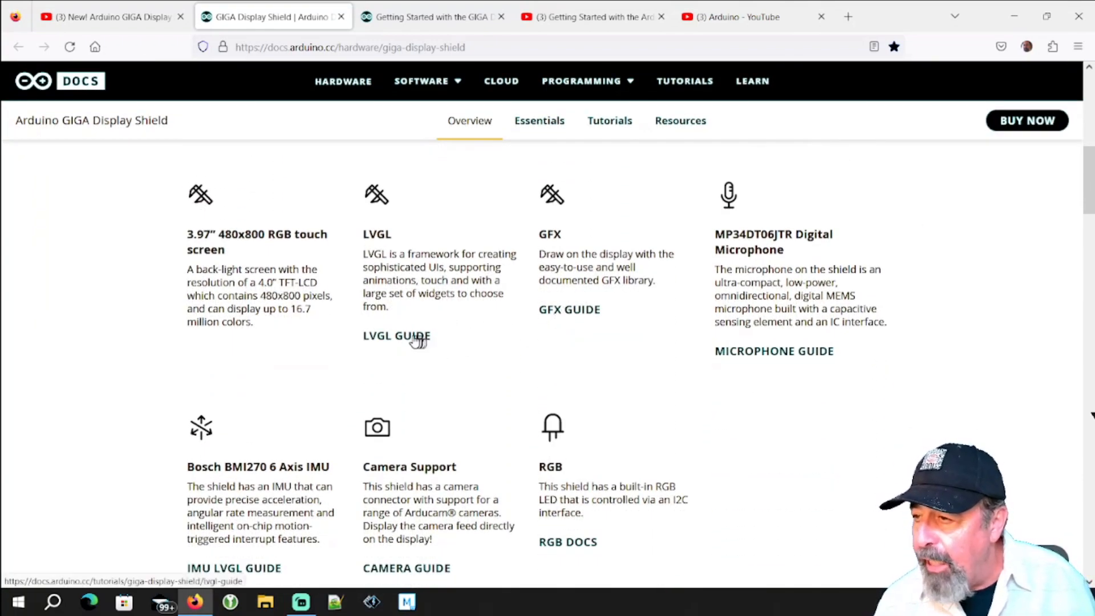
scroll("down", 3)
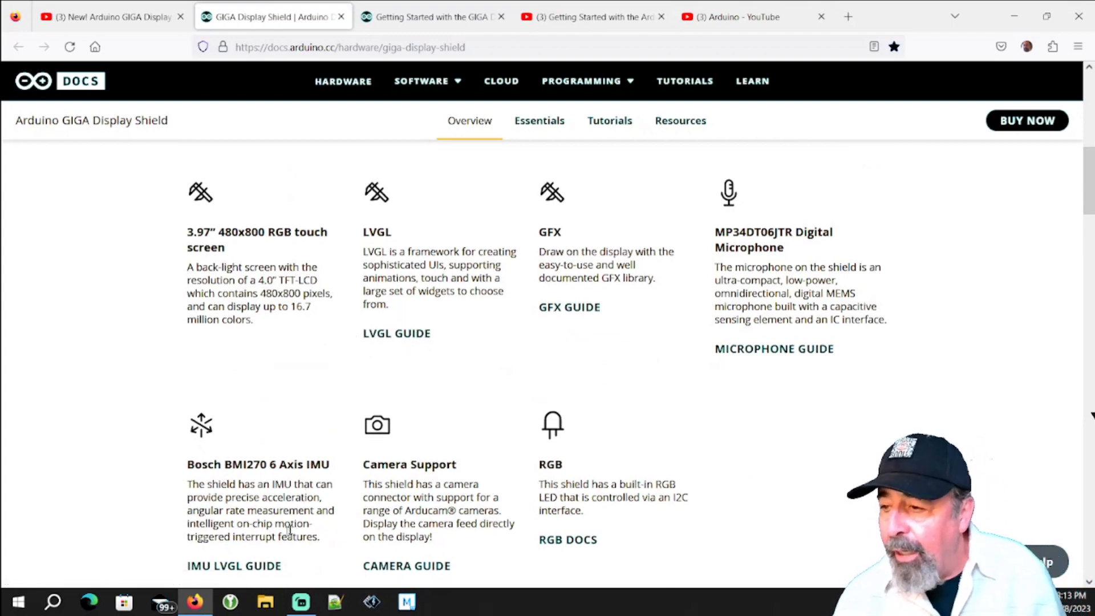
scroll("down", 3)
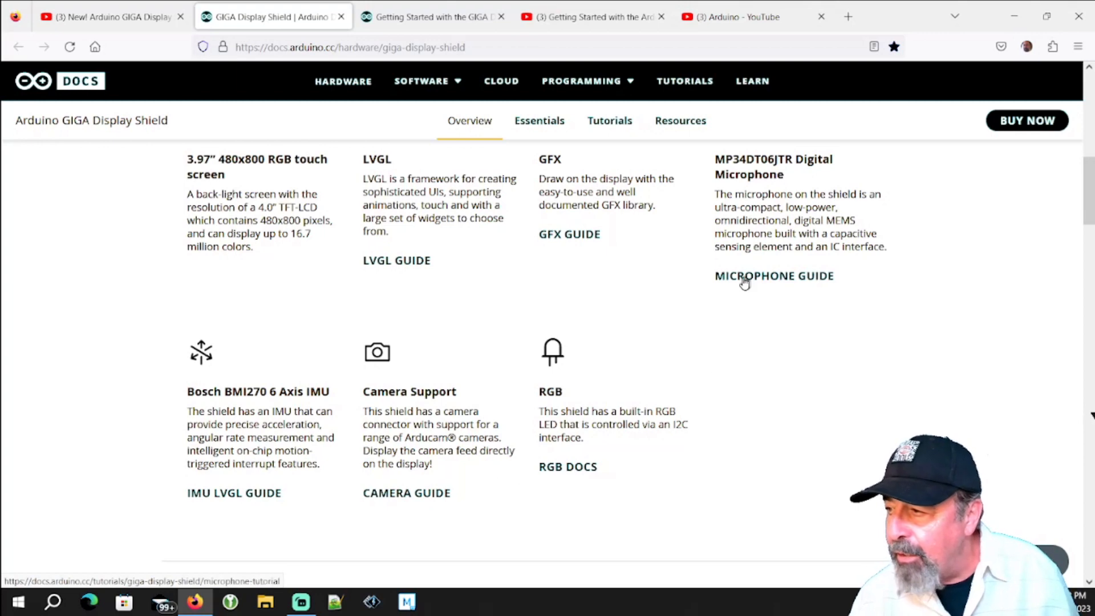
mouse_move(731, 299)
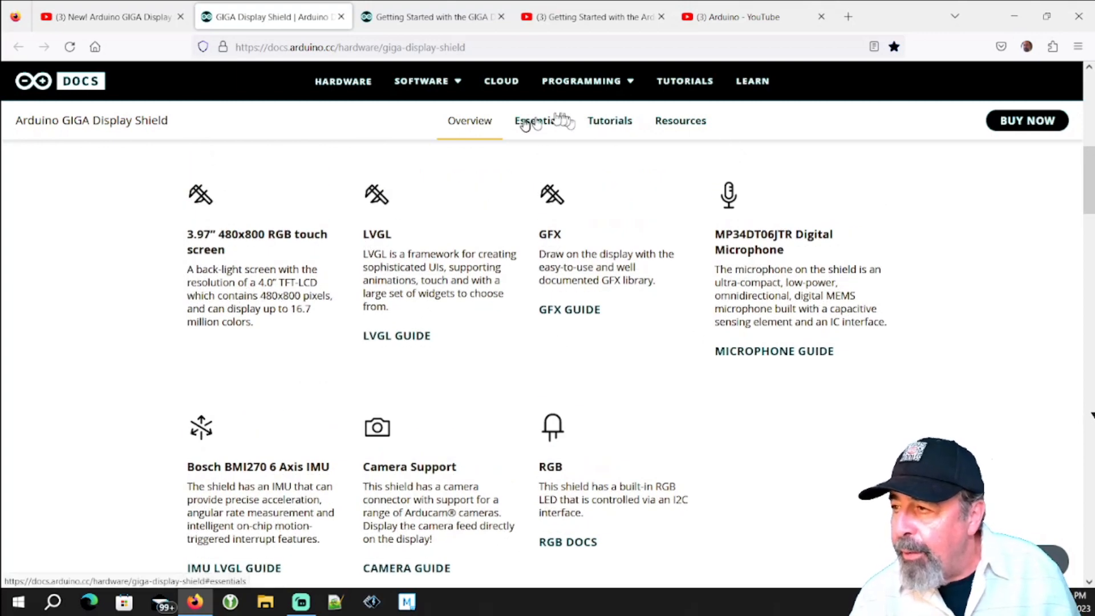
Jump to the shield page's Essentials section and scroll through it
left_click(541, 120)
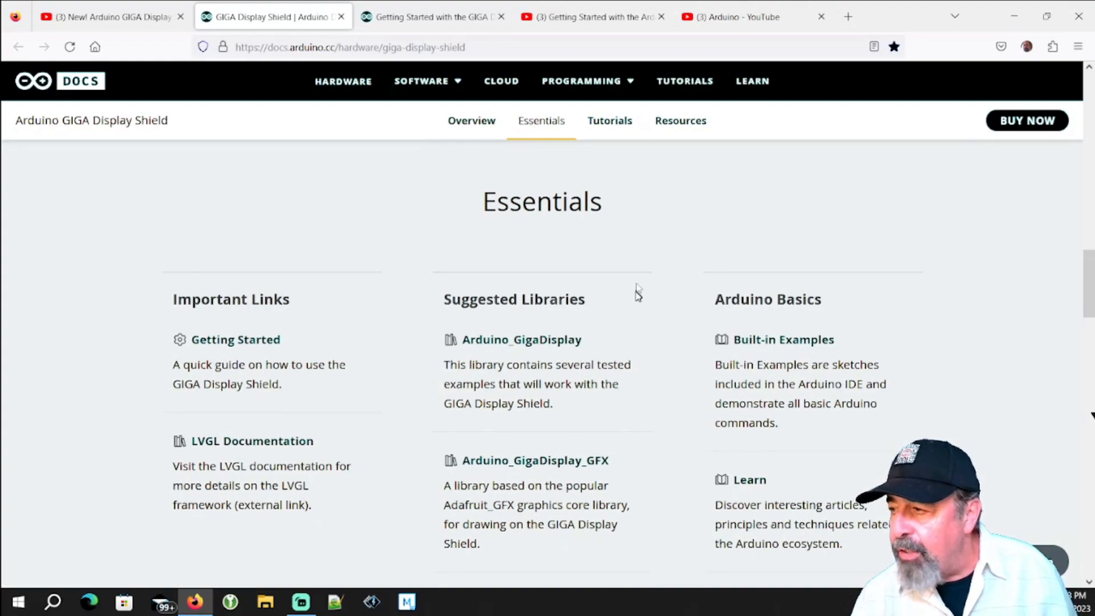
scroll("down", 3)
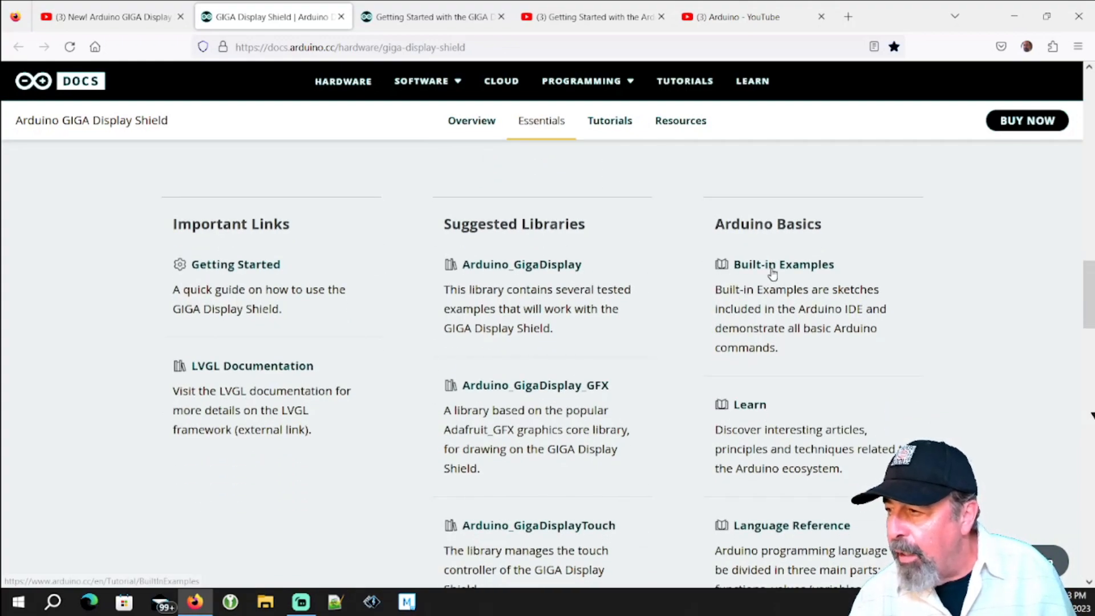
scroll("down", 3)
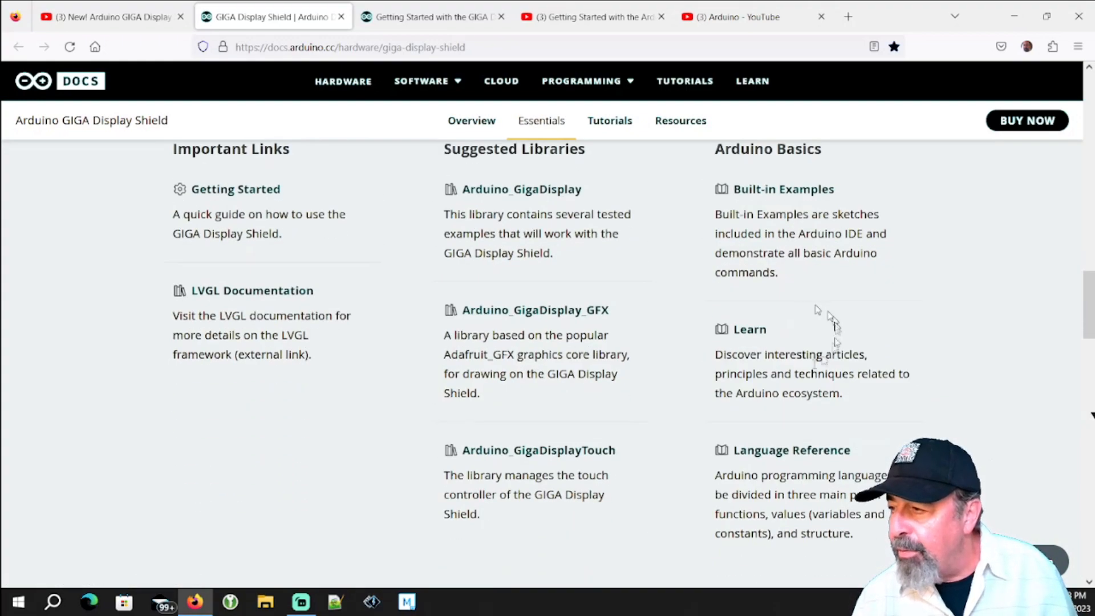
mouse_move(781, 454)
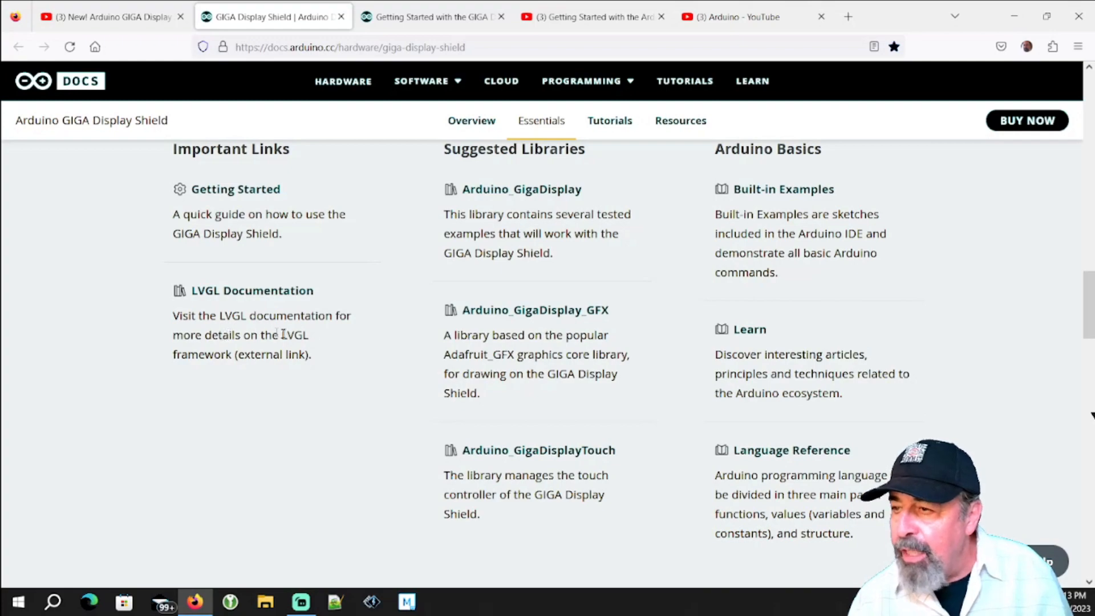
Browse the Tutorials section, then jump to the Resources section
left_click(608, 121)
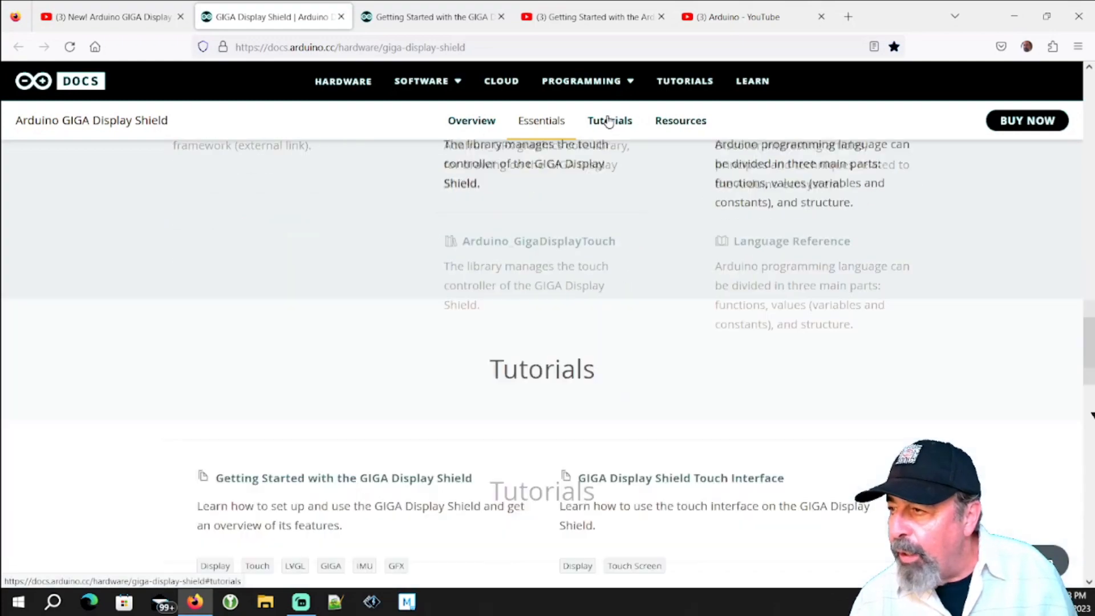
scroll("down", 3)
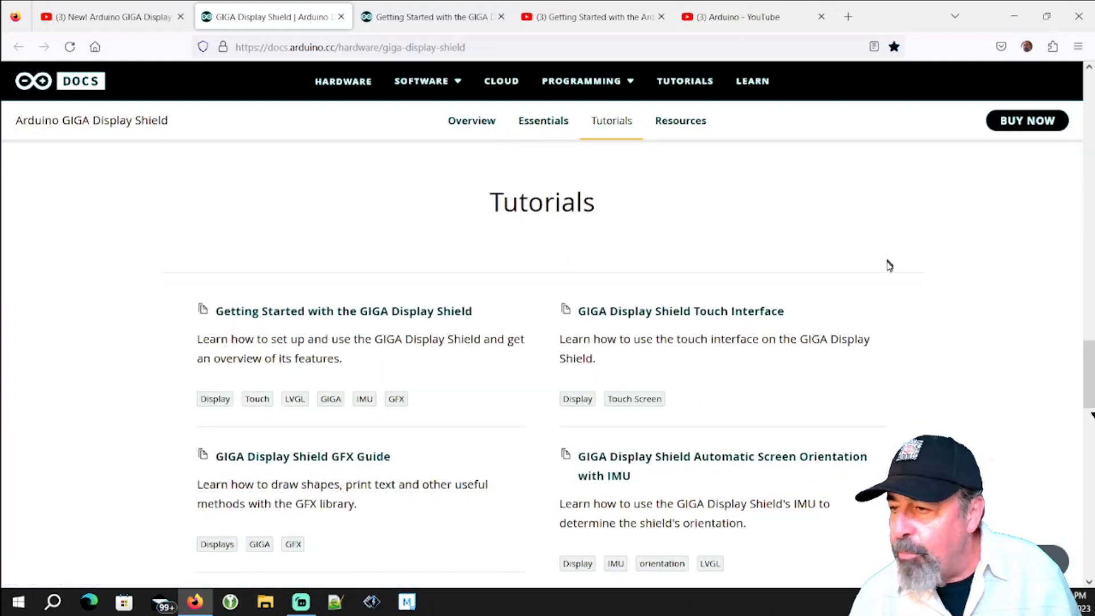
scroll("down", 3)
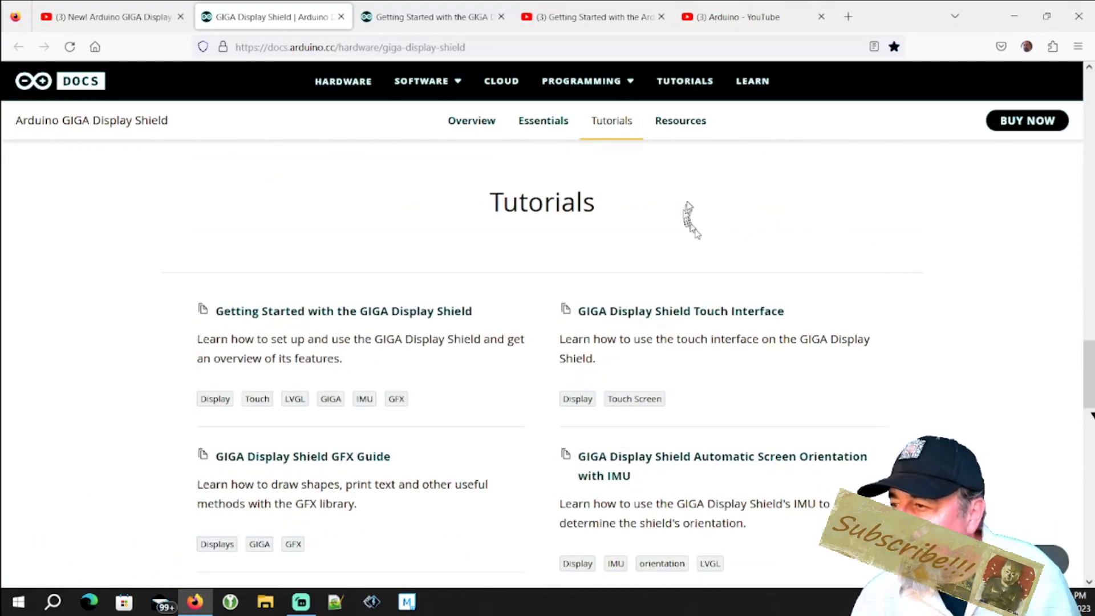
left_click(681, 121)
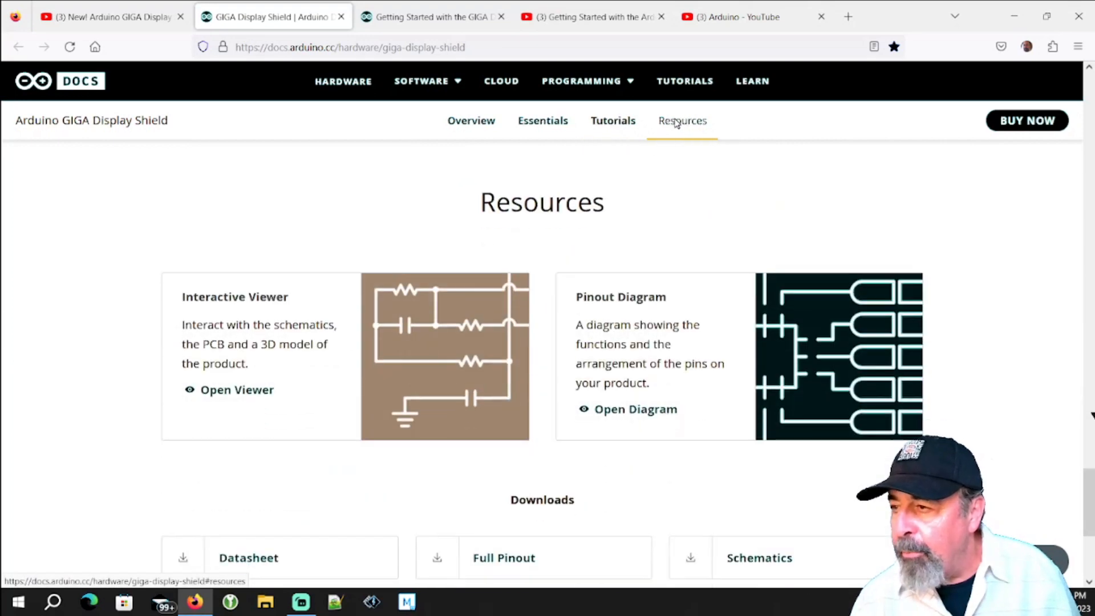
scroll("down", 3)
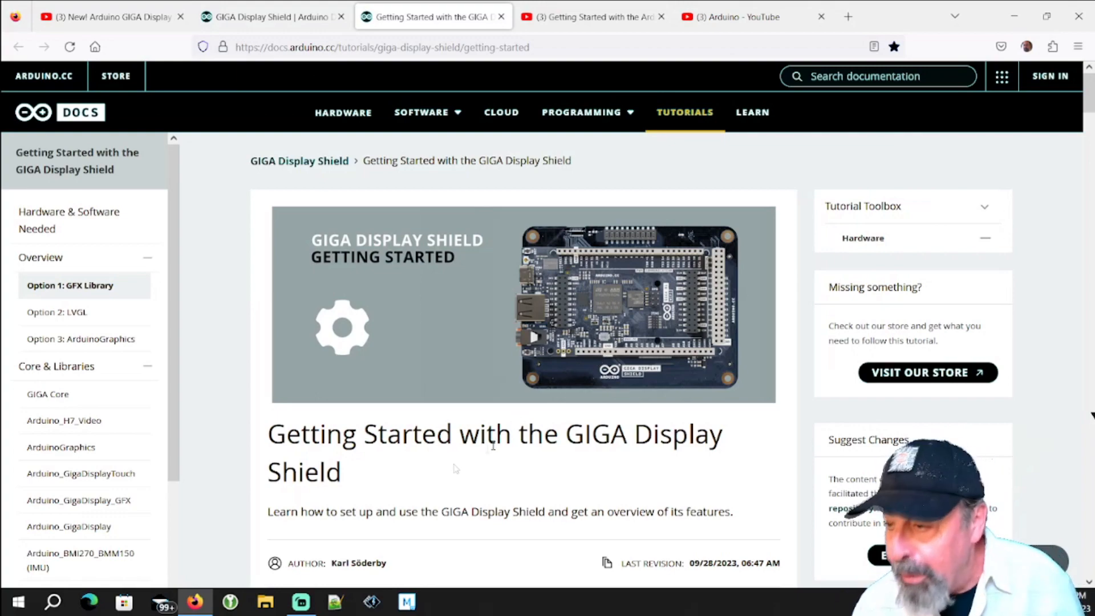
mouse_move(430, 482)
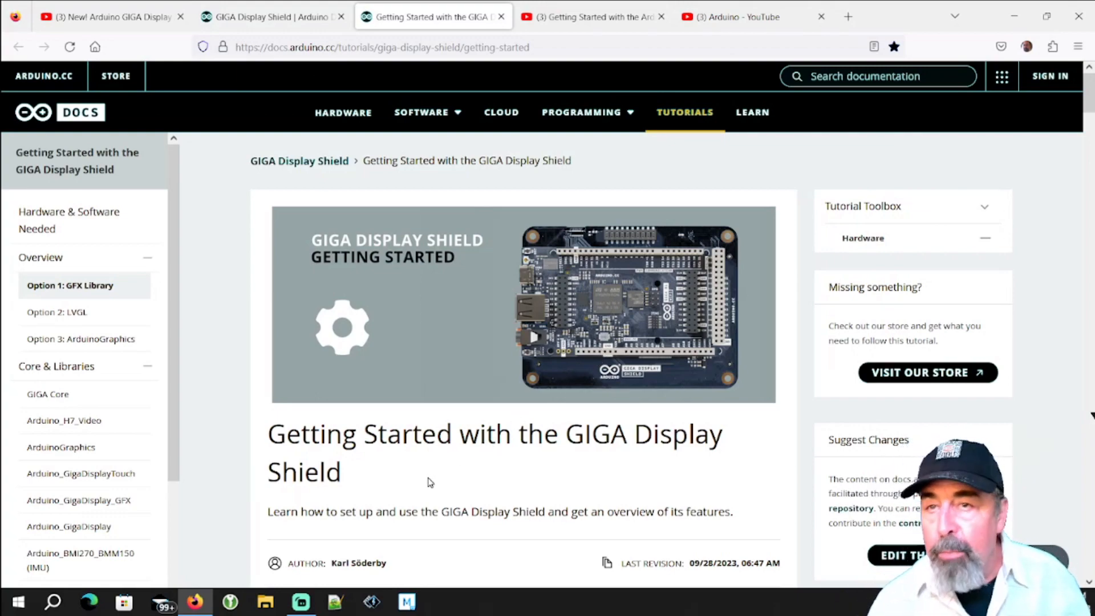
Scroll through Option 1: GFX Library, Option 2: LVGL and Option 3: ArduinoGraphics
scroll("down", 3)
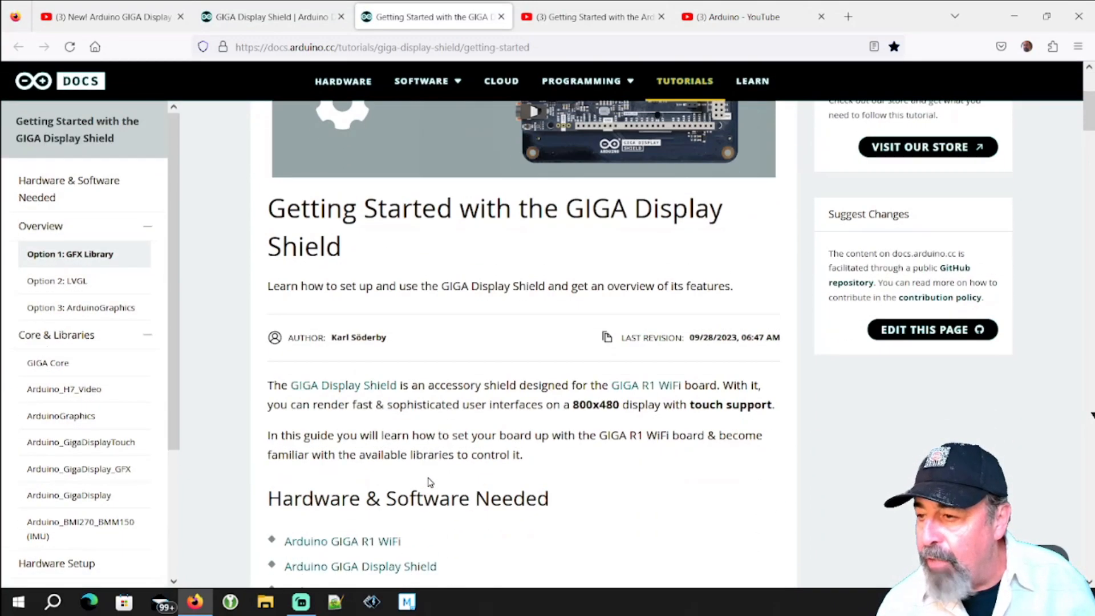
scroll("down", 3)
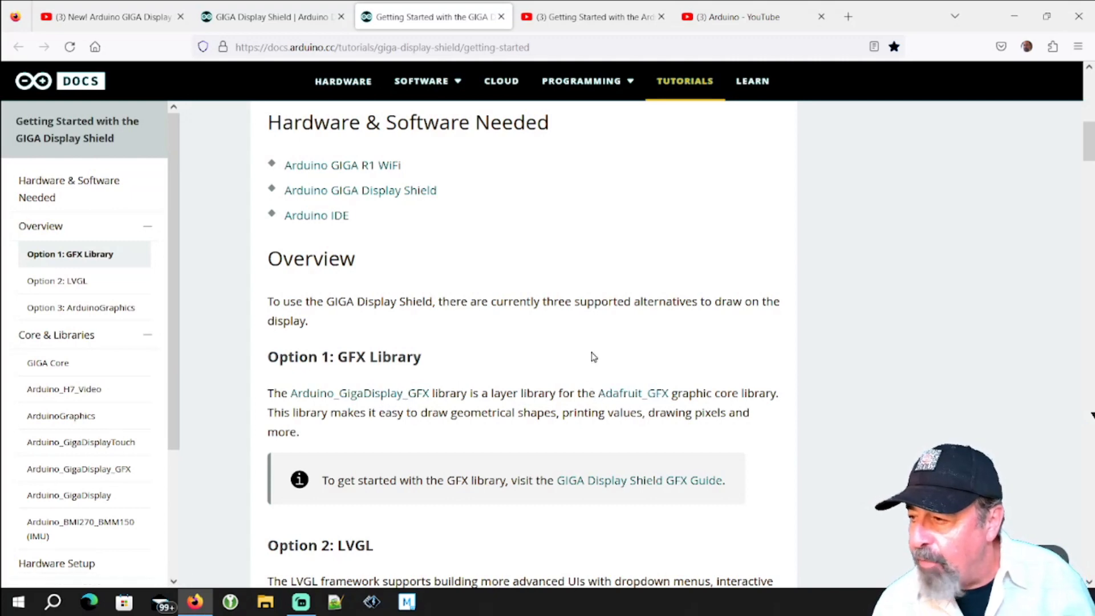
scroll("down", 3)
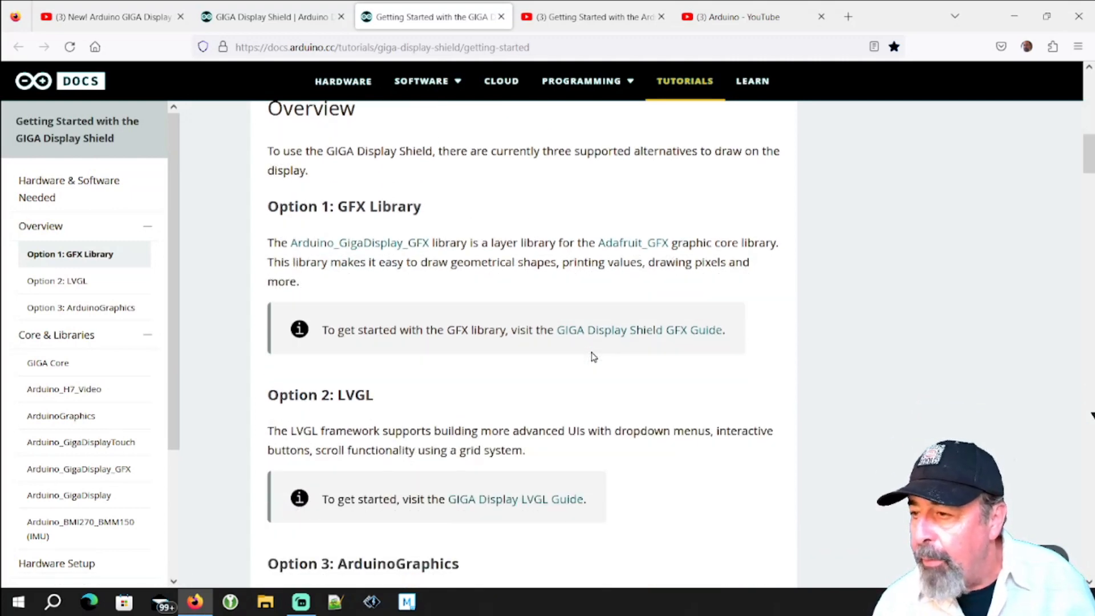
scroll("down", 3)
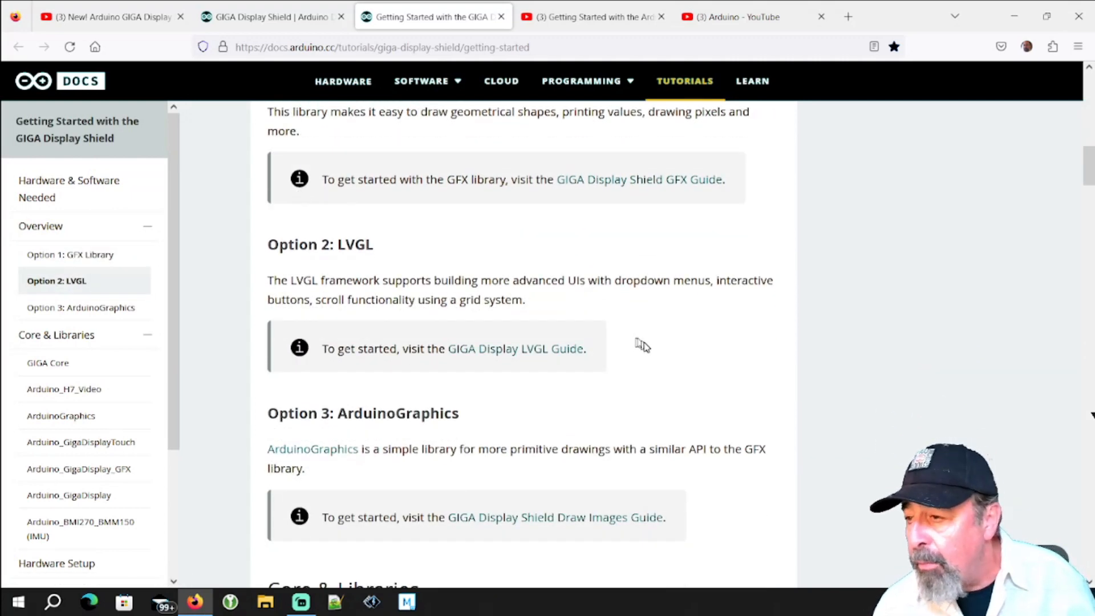
scroll("down", 3)
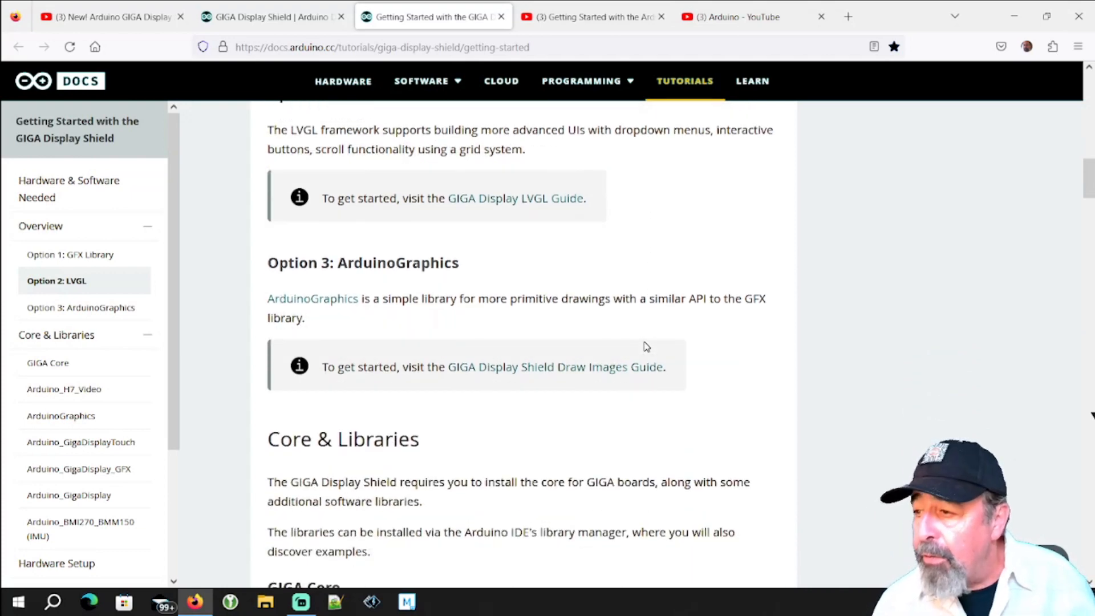
scroll("down", 3)
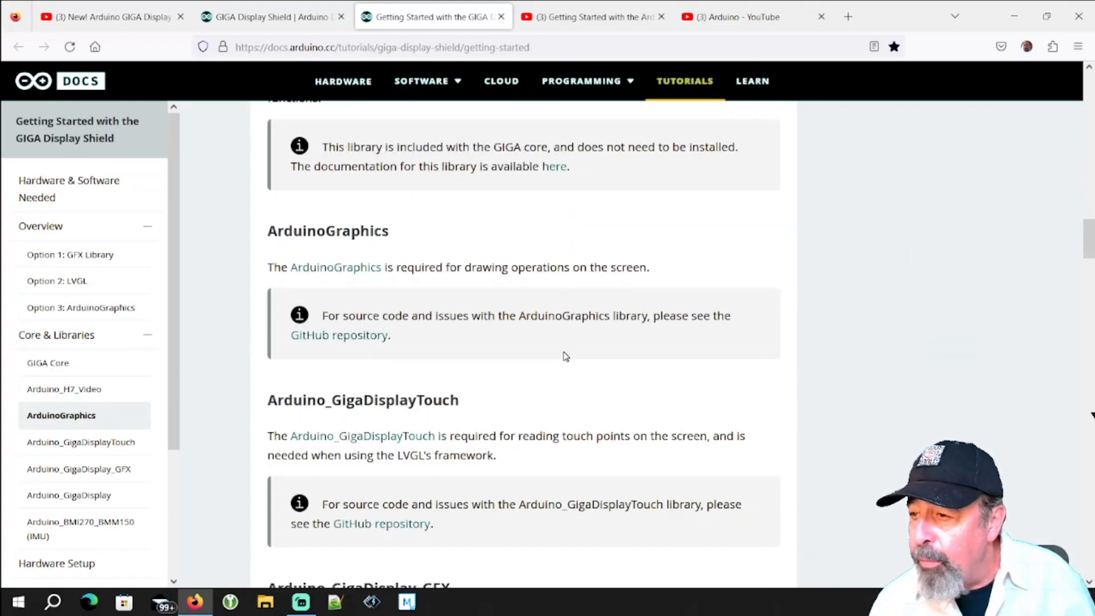
Scroll through the Core & Libraries, IMU and RGB sections
scroll("down", 3)
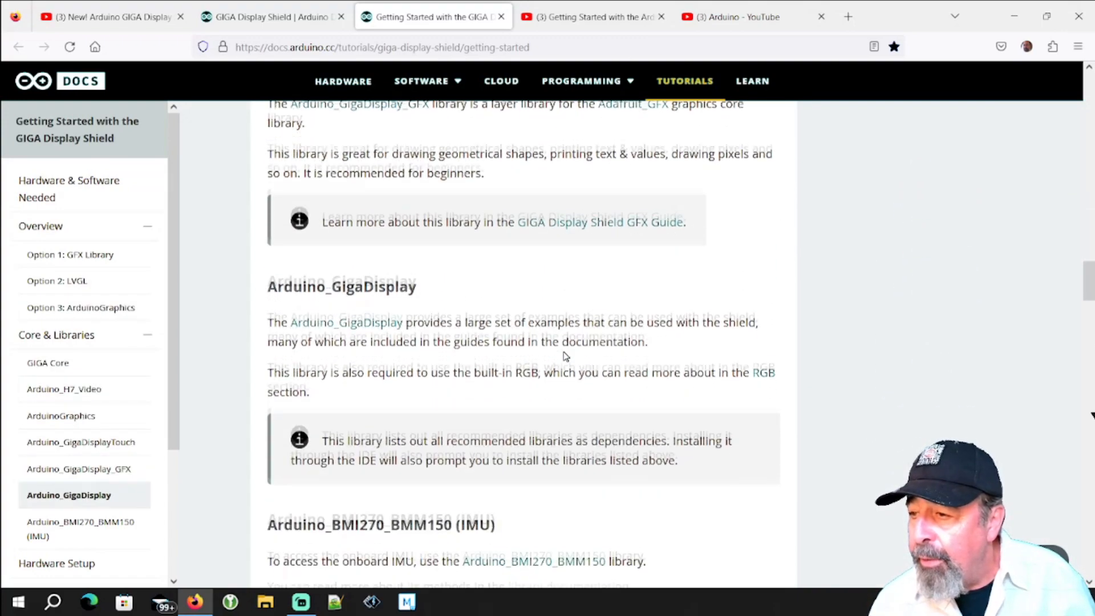
scroll("down", 3)
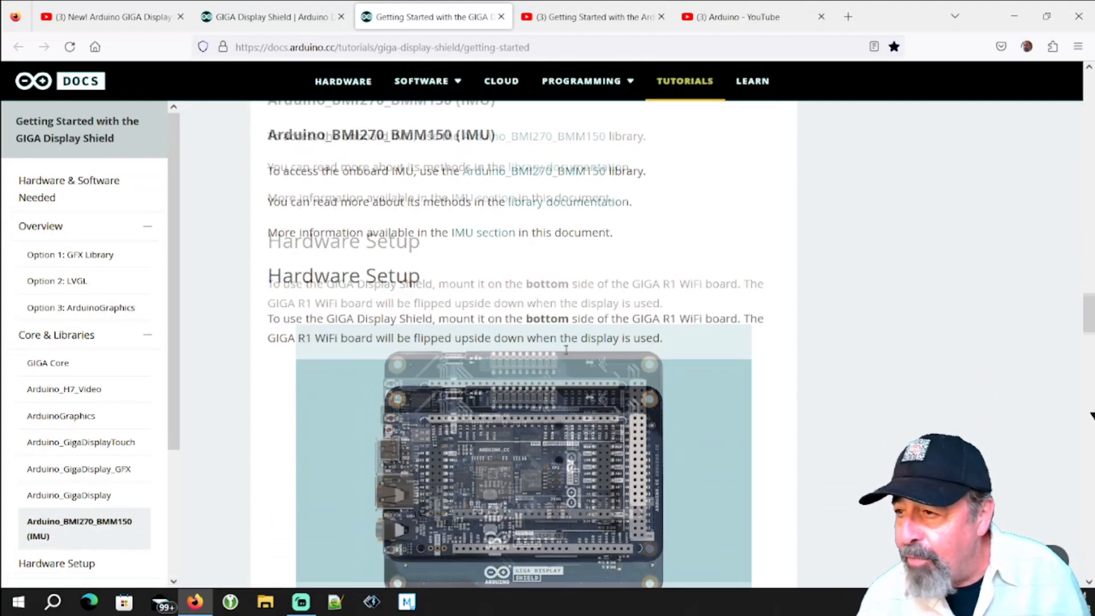
scroll("down", 3)
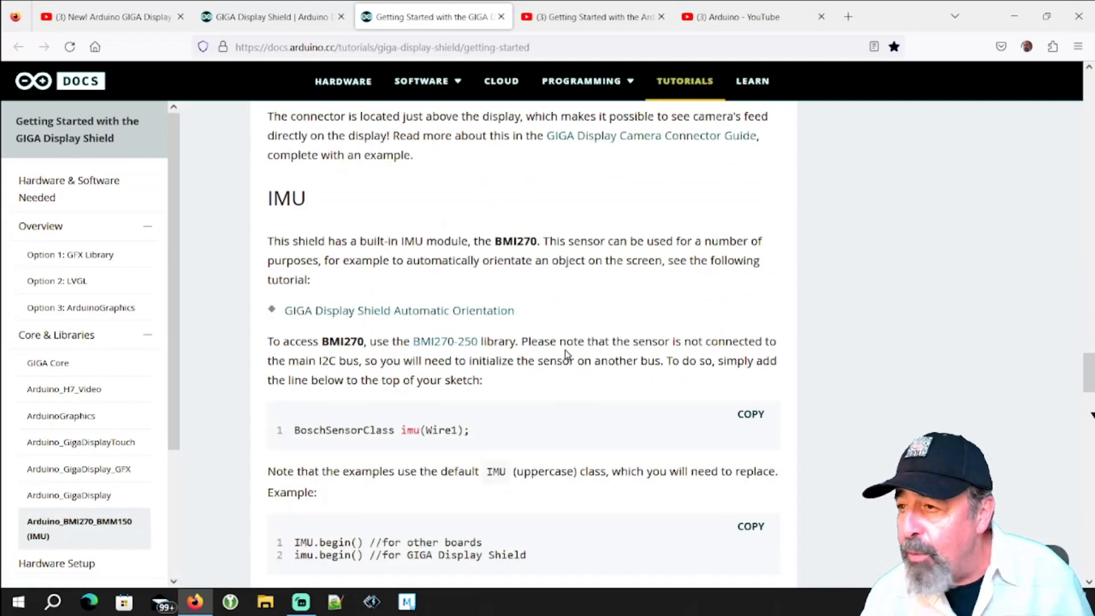
scroll("down", 3)
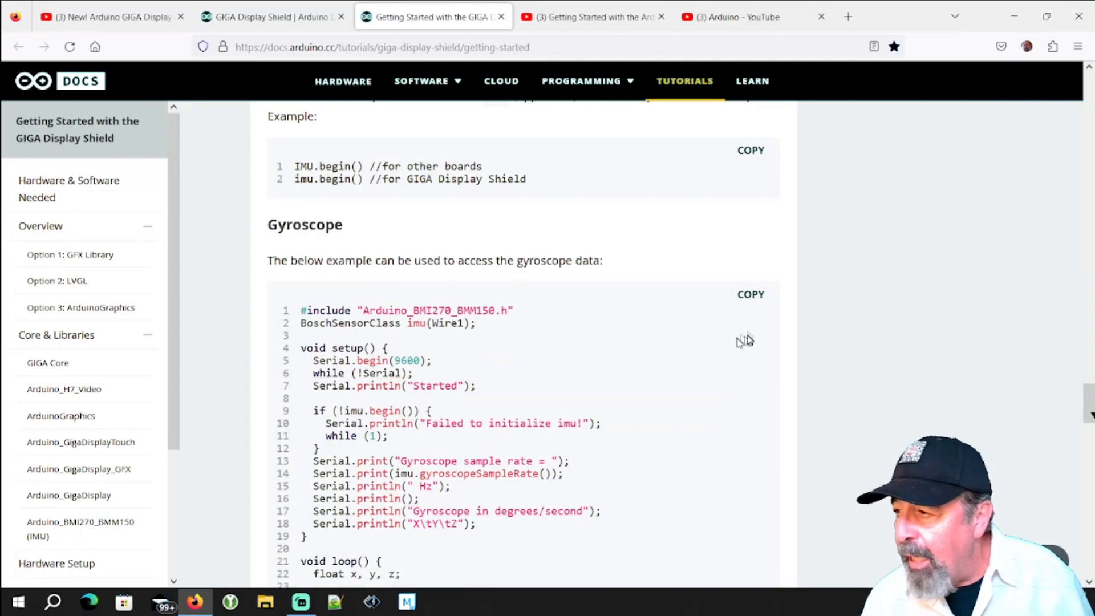
scroll("down", 3)
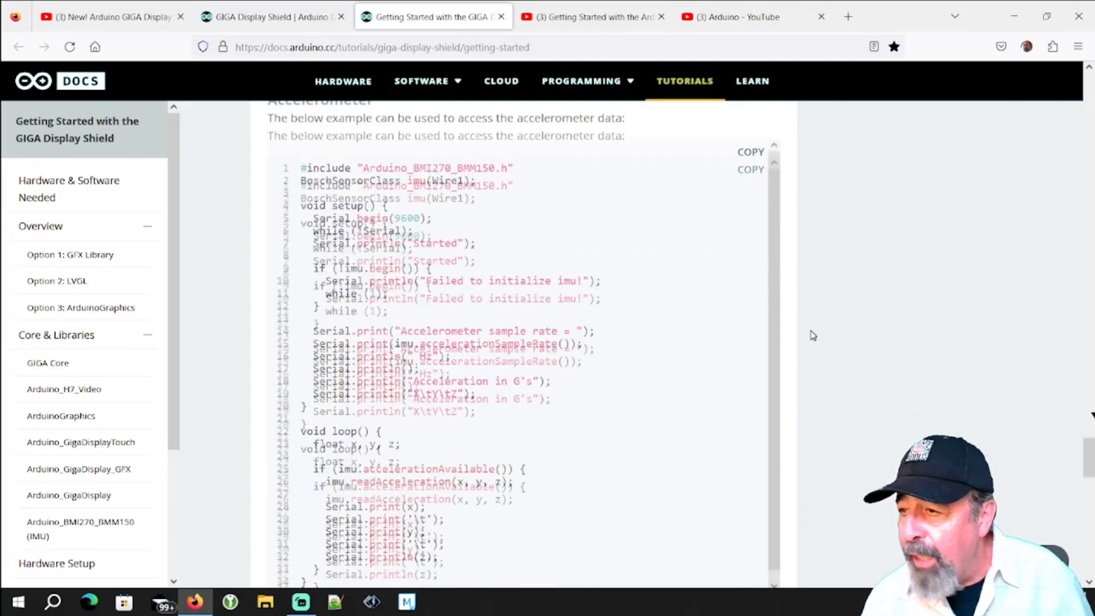
scroll("down", 3)
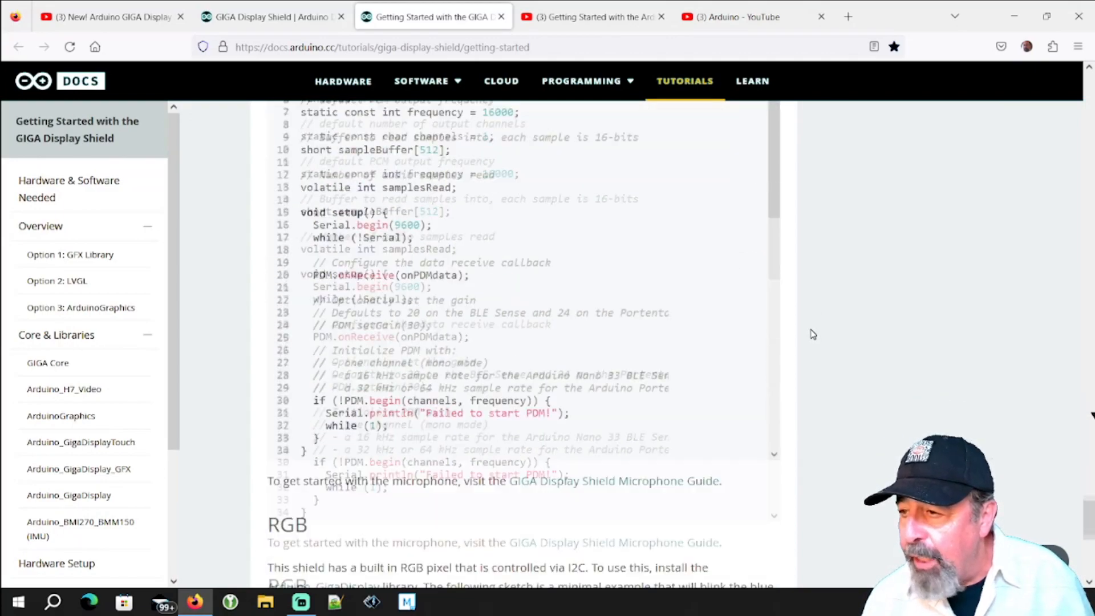
scroll("down", 3)
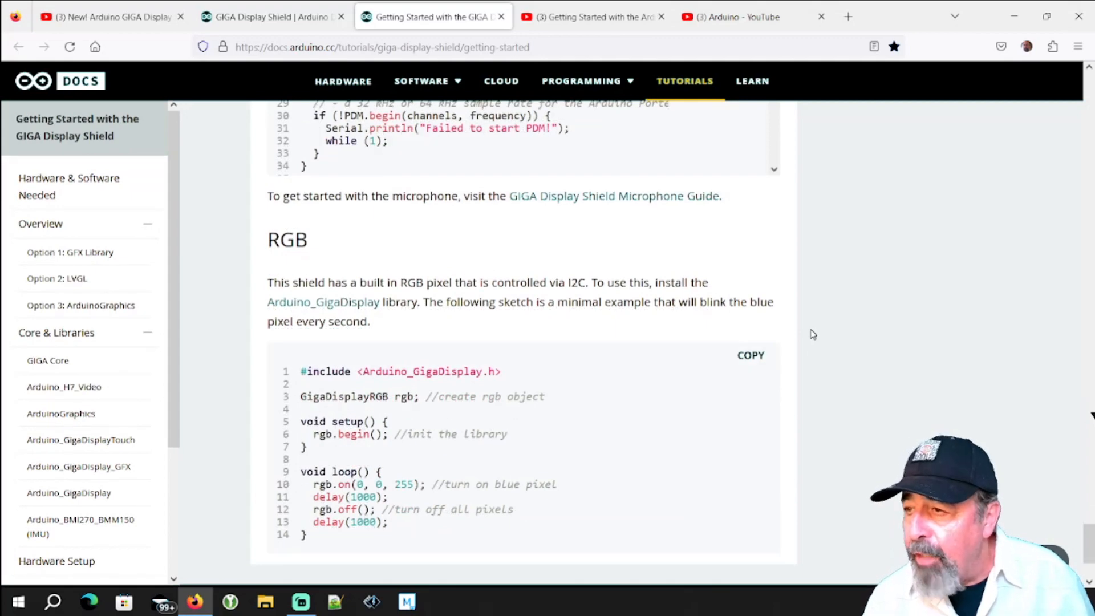
mouse_move(793, 315)
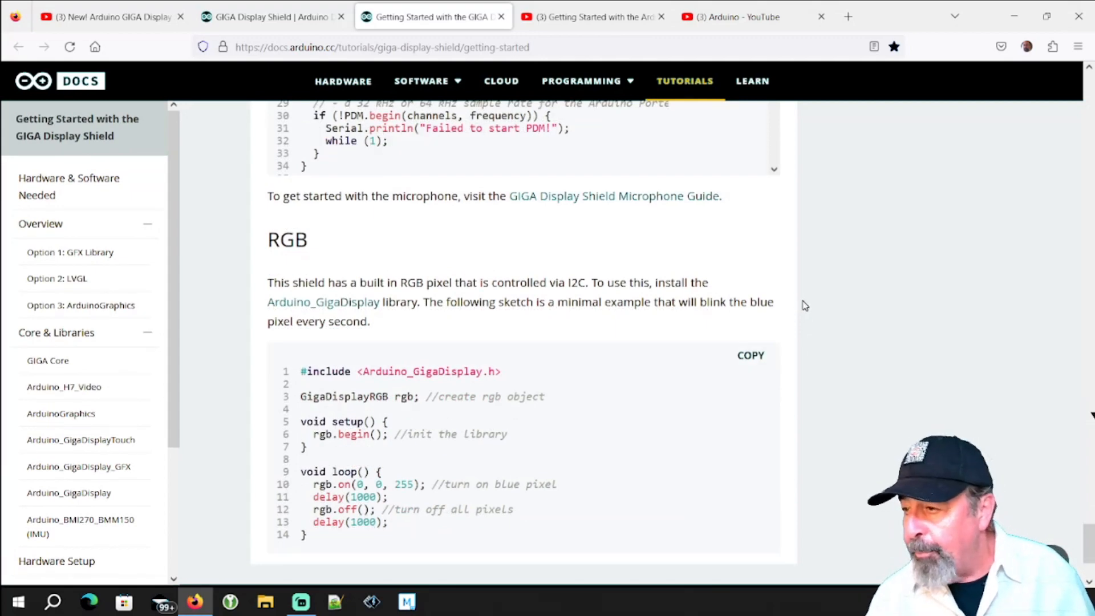
Return to the Option 1: GFX Library section from the sidebar
scroll("down", 3)
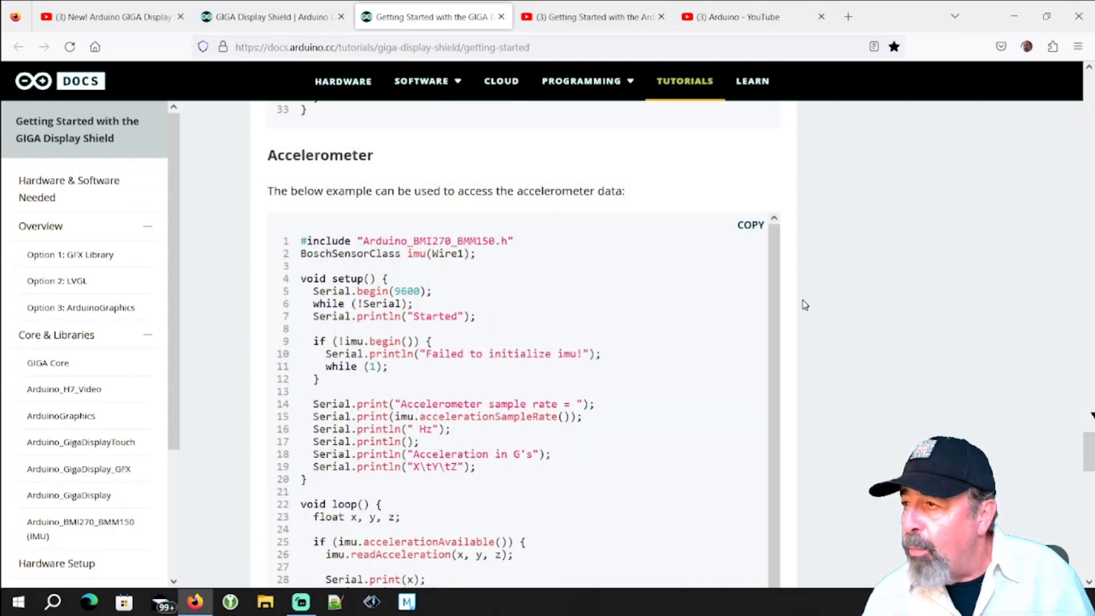
scroll("down", 3)
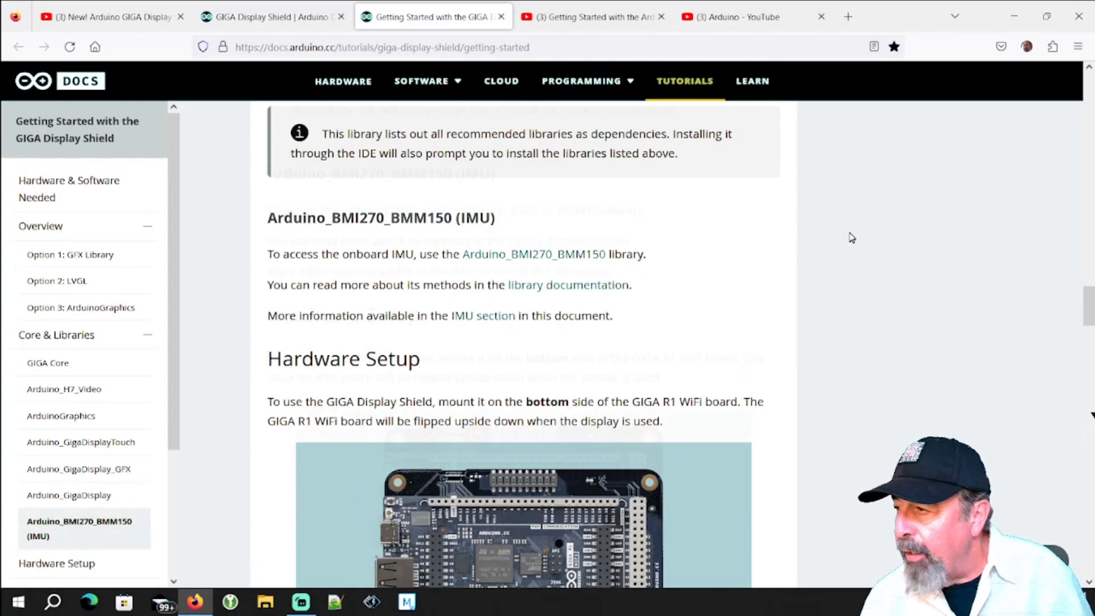
left_click(70, 253)
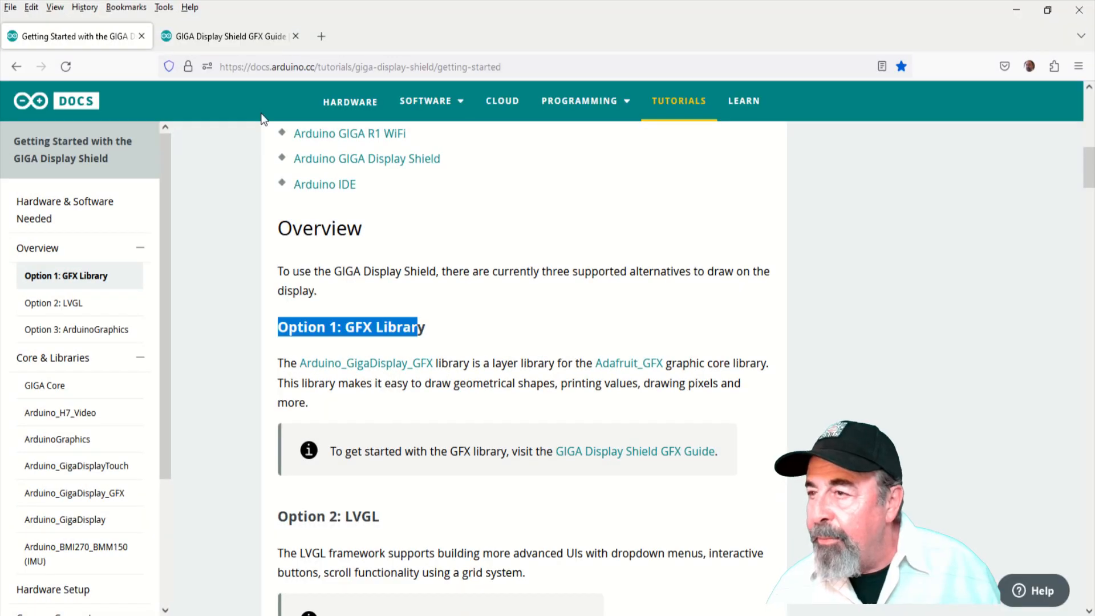
Open the GFX Guide and read Methods Overview, Text and Pixels & Shapes
left_click(635, 451)
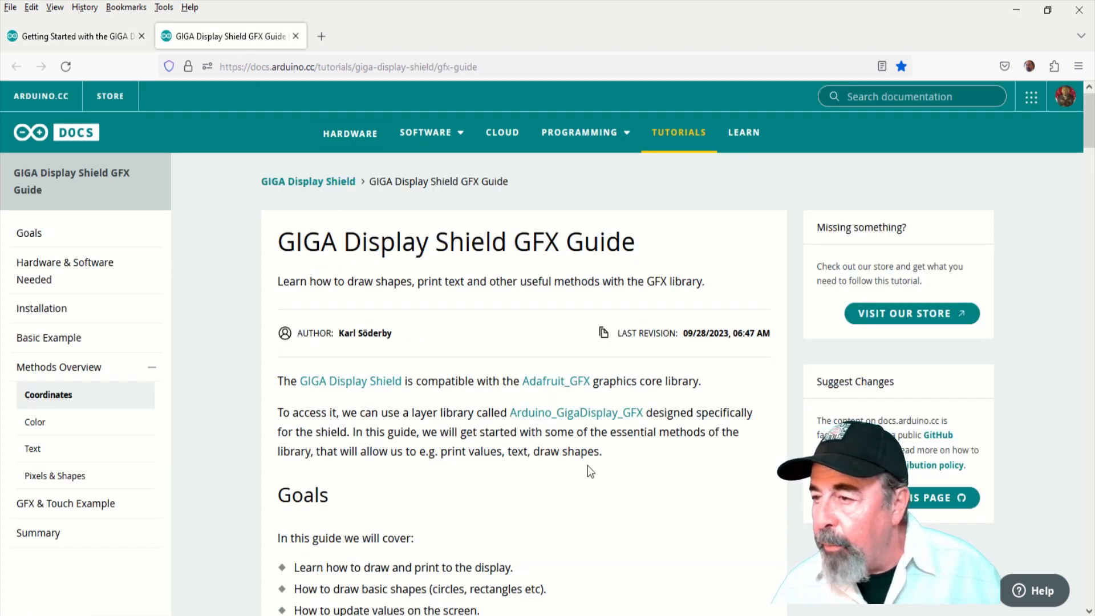
scroll("down", 3)
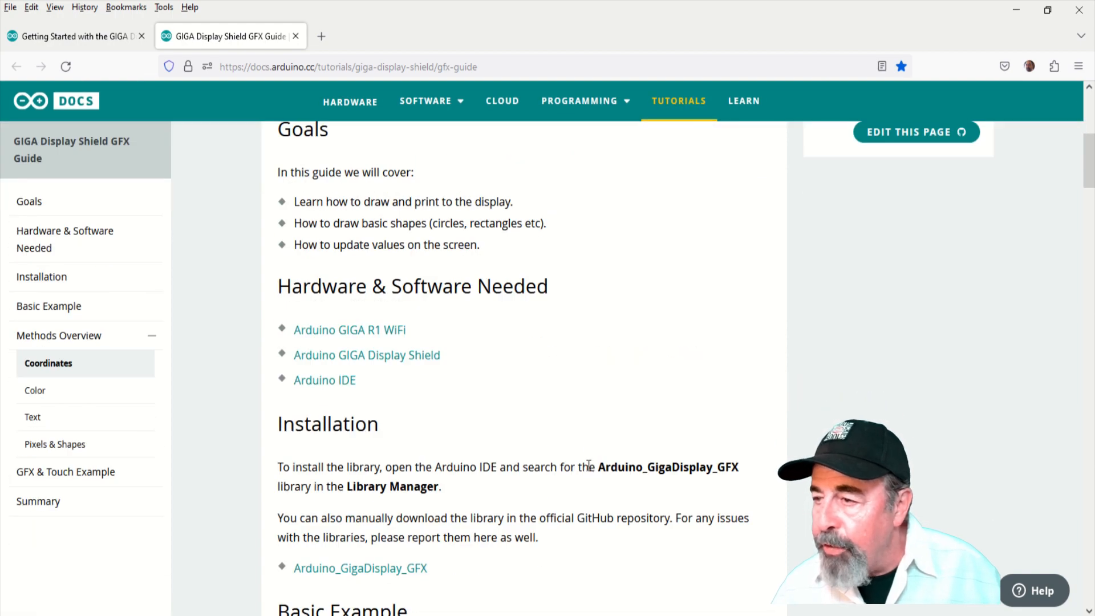
mouse_move(451, 401)
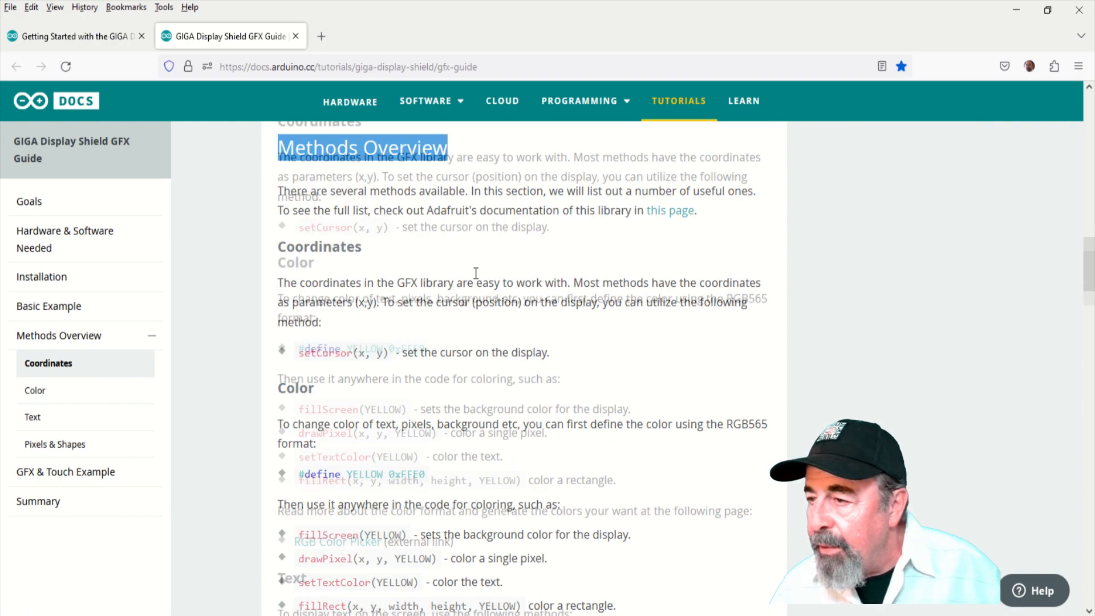
scroll("down", 3)
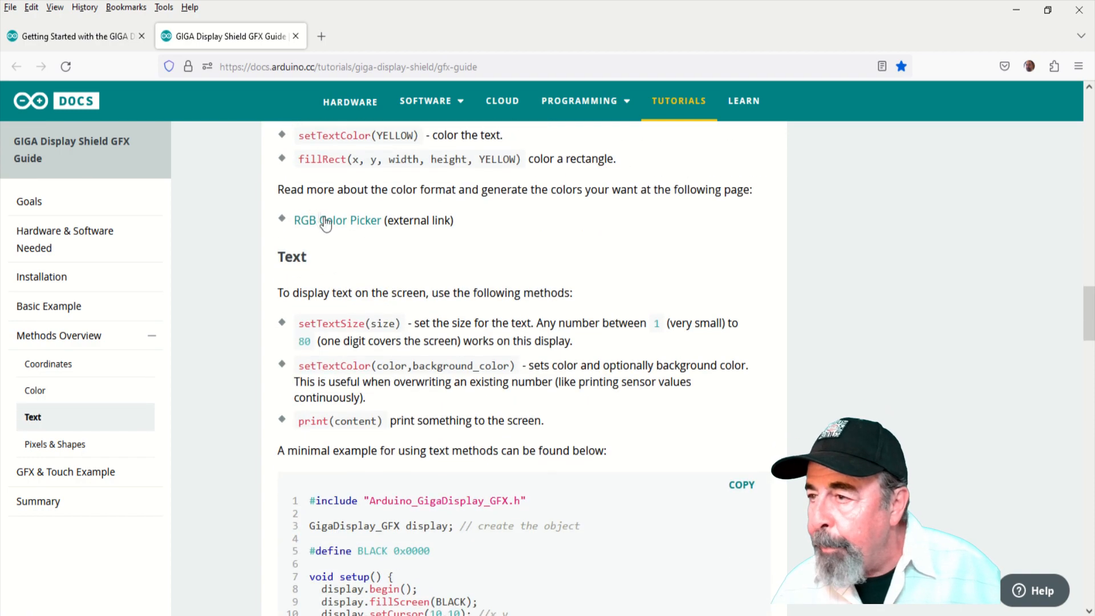
double_click(292, 256)
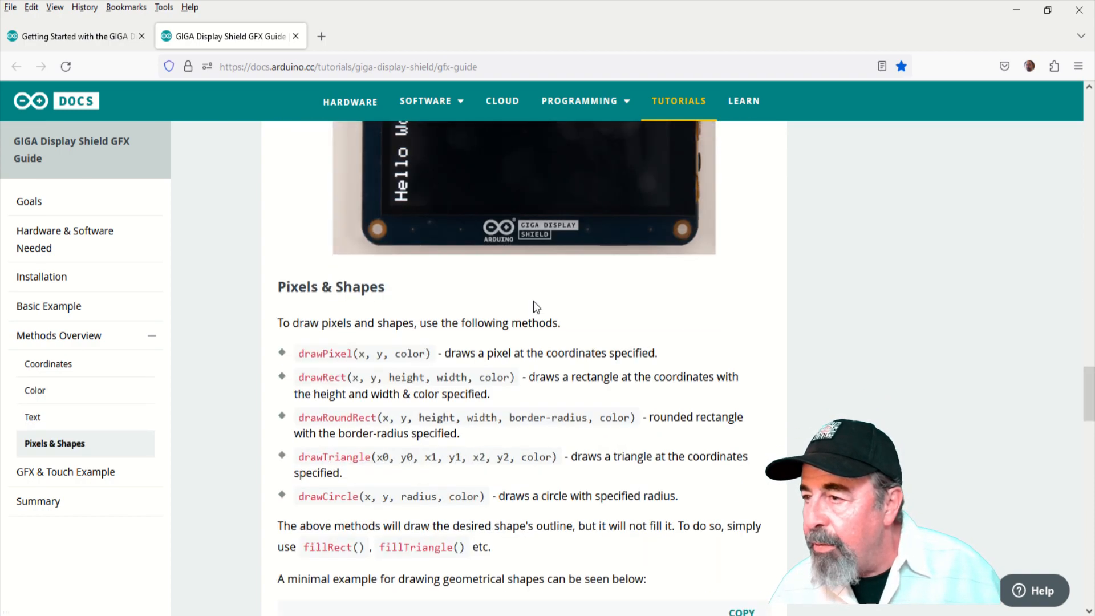
double_click(293, 286)
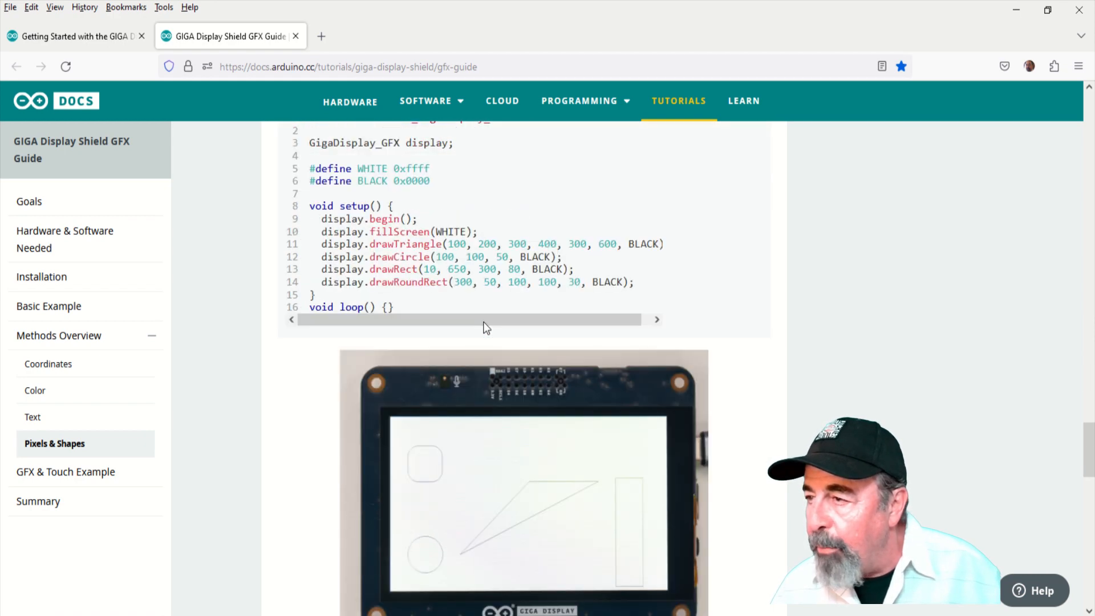
scroll("down", 3)
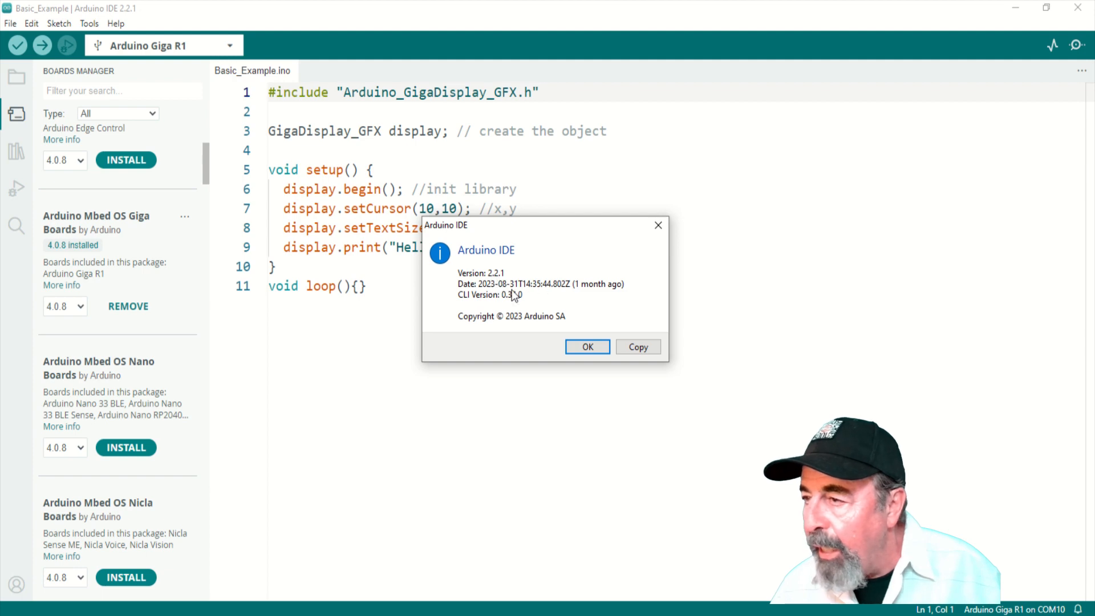
Check Arduino_GigaDisplay_GFX and Arduino_GigaDisplayTouch 1.0.0 are installed, then hide the library panel
left_click(587, 347)
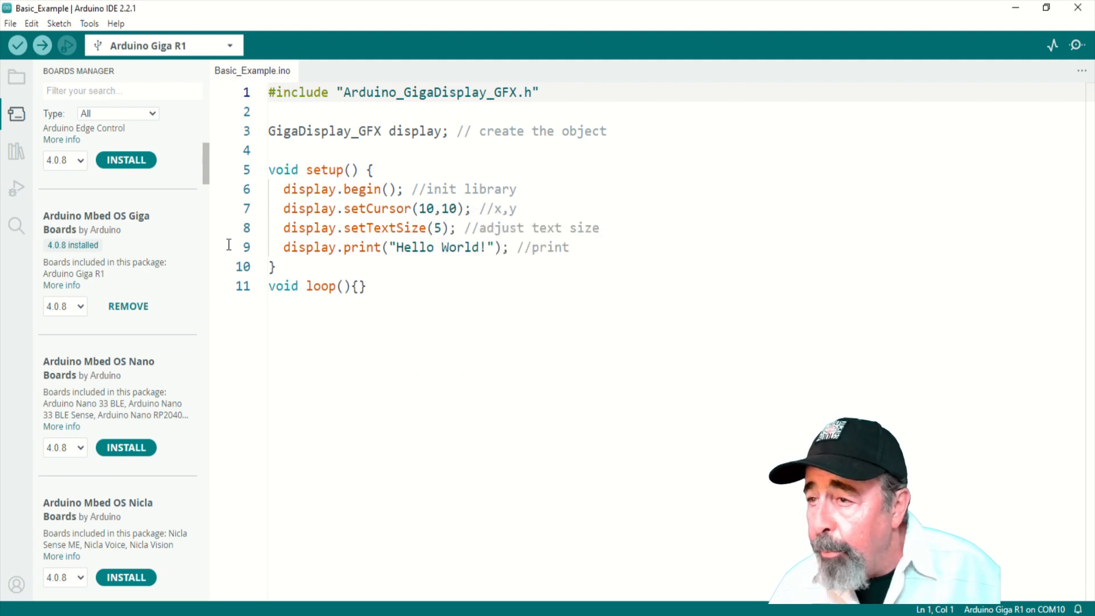
mouse_move(63, 242)
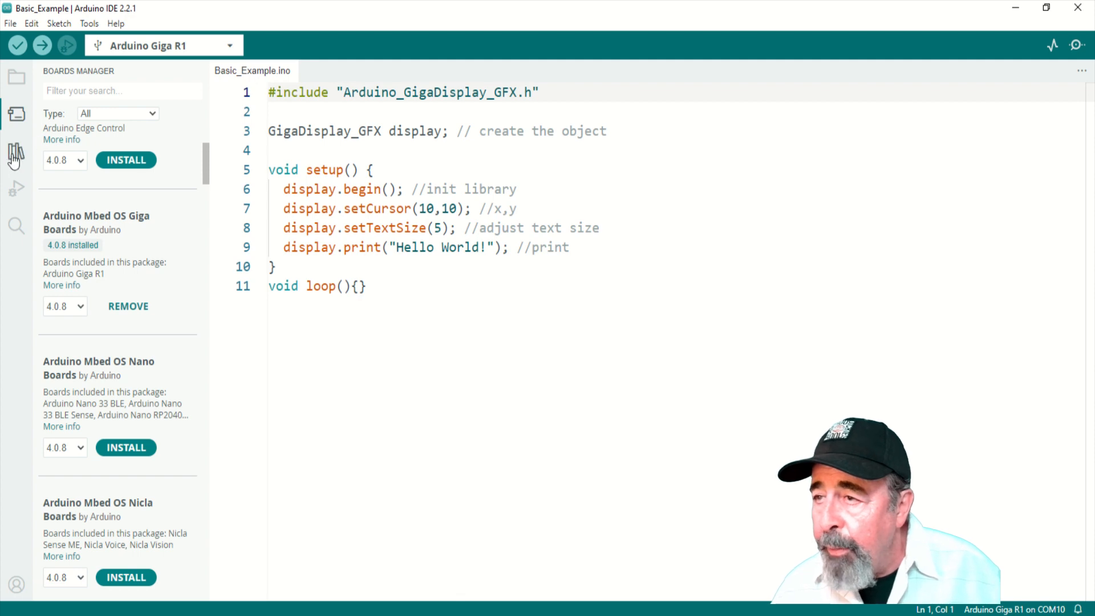
left_click(16, 151)
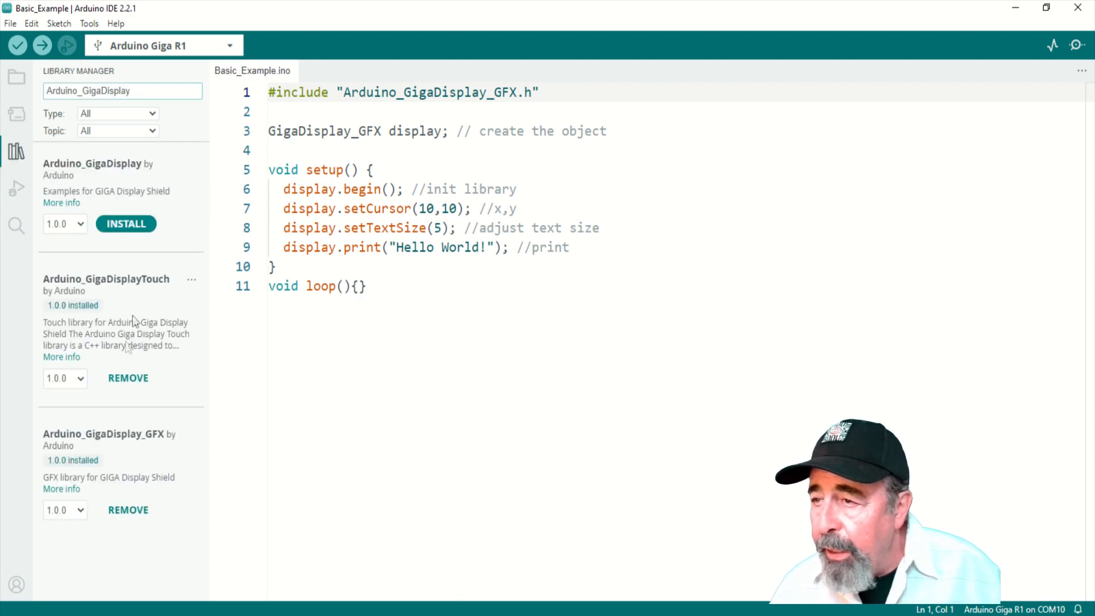
mouse_move(130, 342)
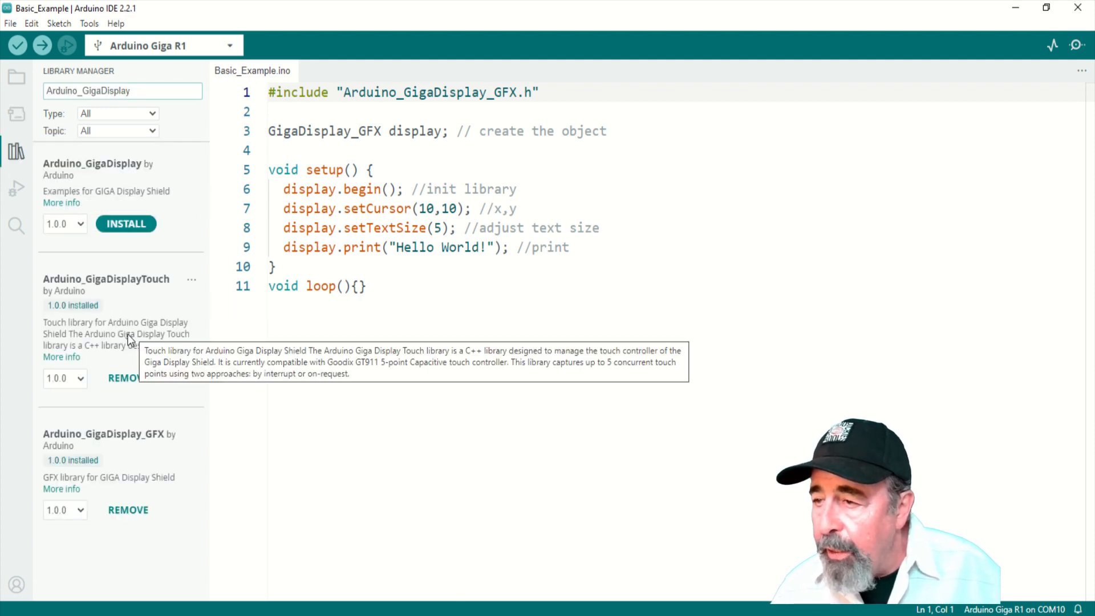
mouse_move(122, 440)
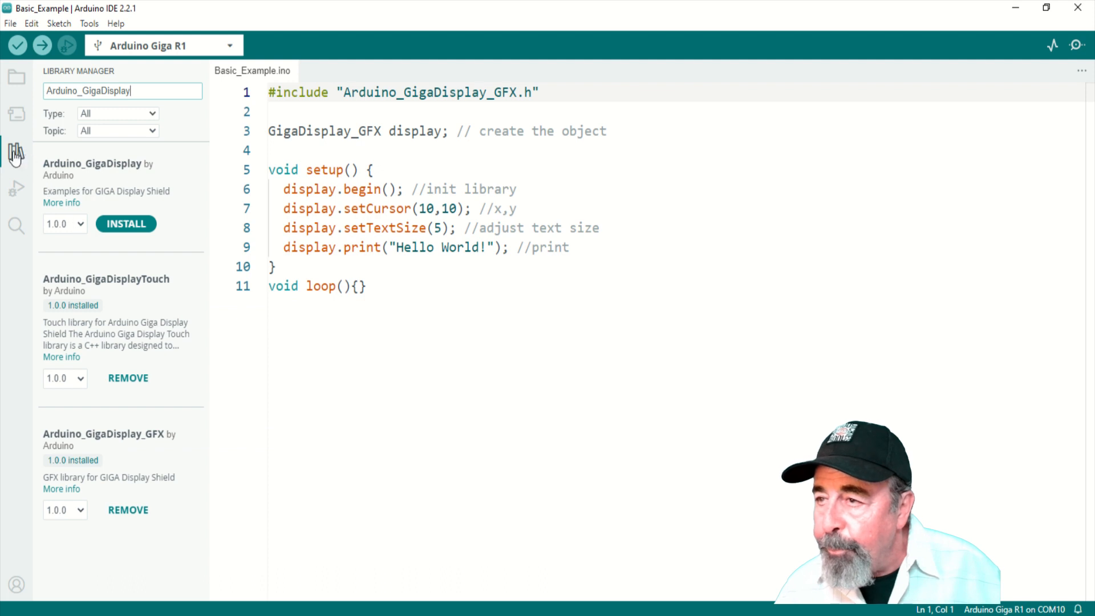
left_click(16, 152)
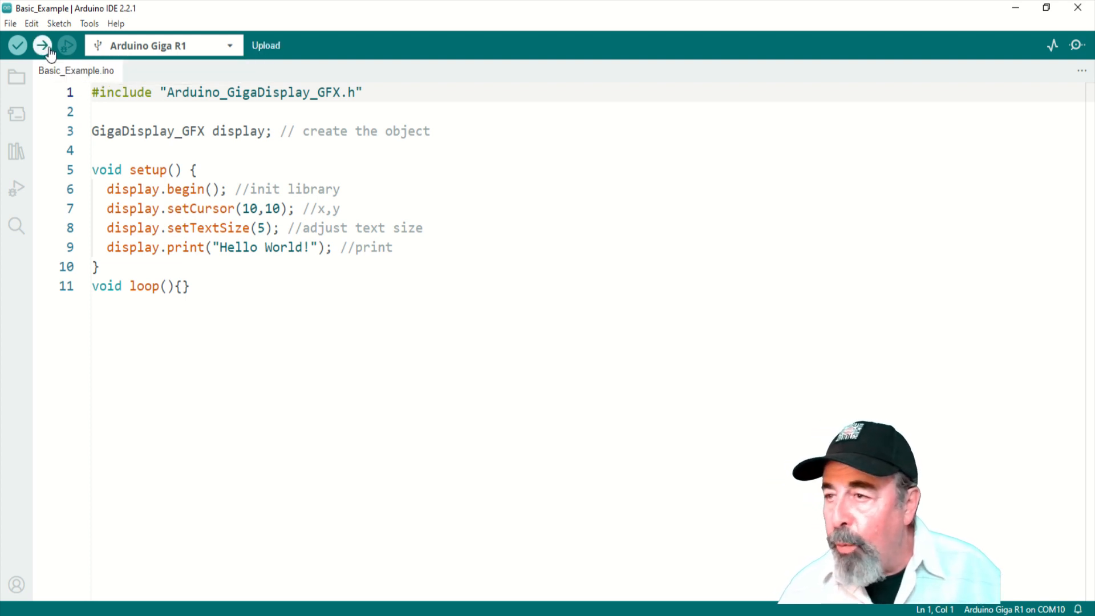
Upload the Basic_Example Hello World sketch to the Arduino Giga R1
left_click(42, 45)
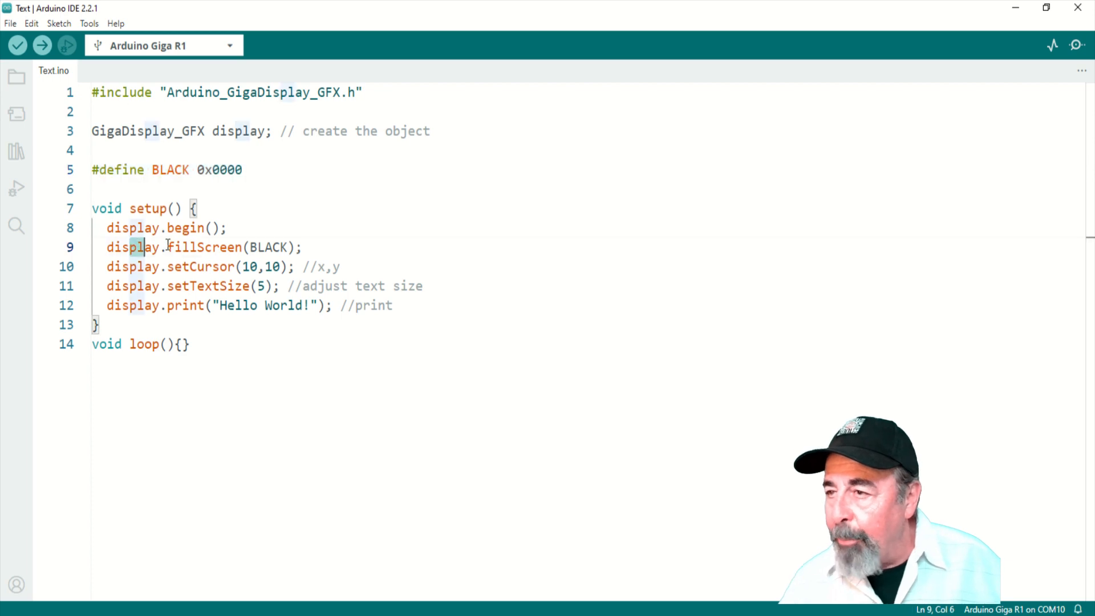
Highlight the fillScreen(BLACK) line and upload the Text sketch to the board
left_click_drag(106, 246, 301, 246)
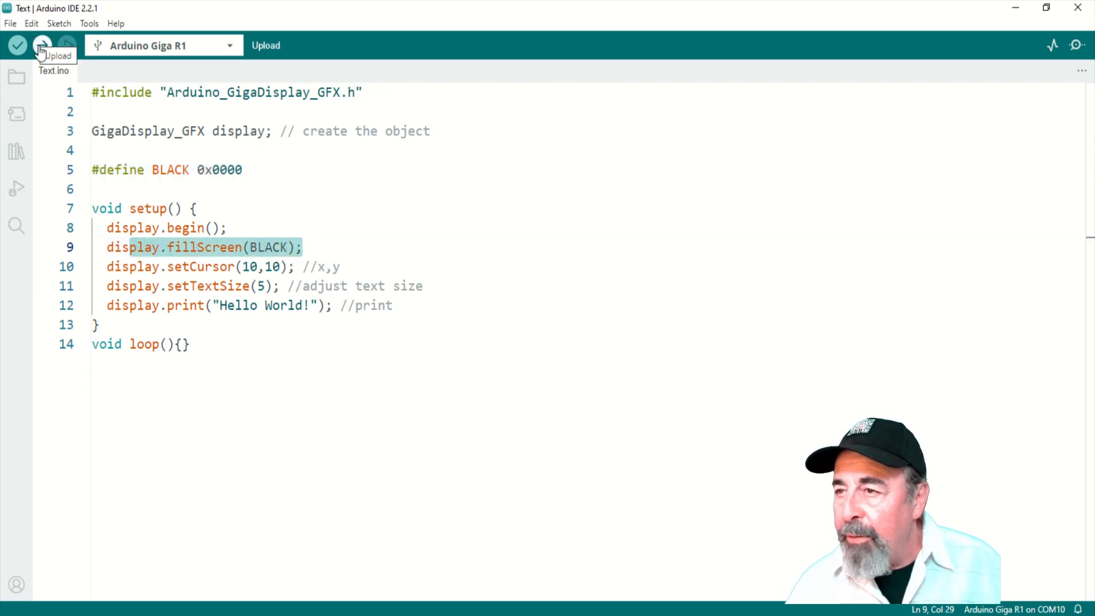
left_click(41, 44)
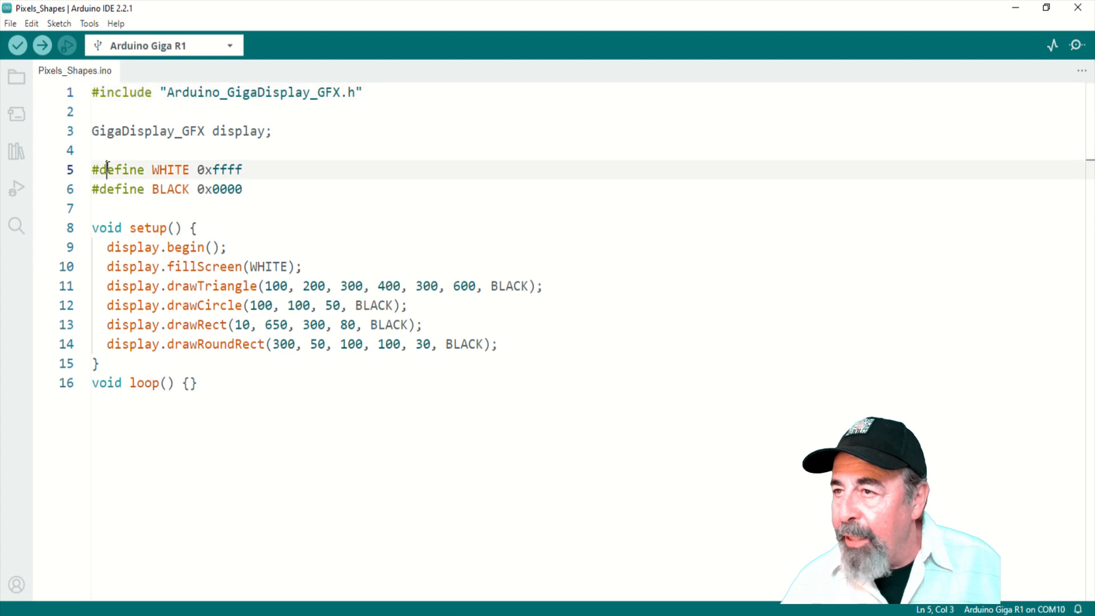
Select part of the Pixels_Shapes.ino code to compare with the guide
left_click_drag(106, 169, 242, 189)
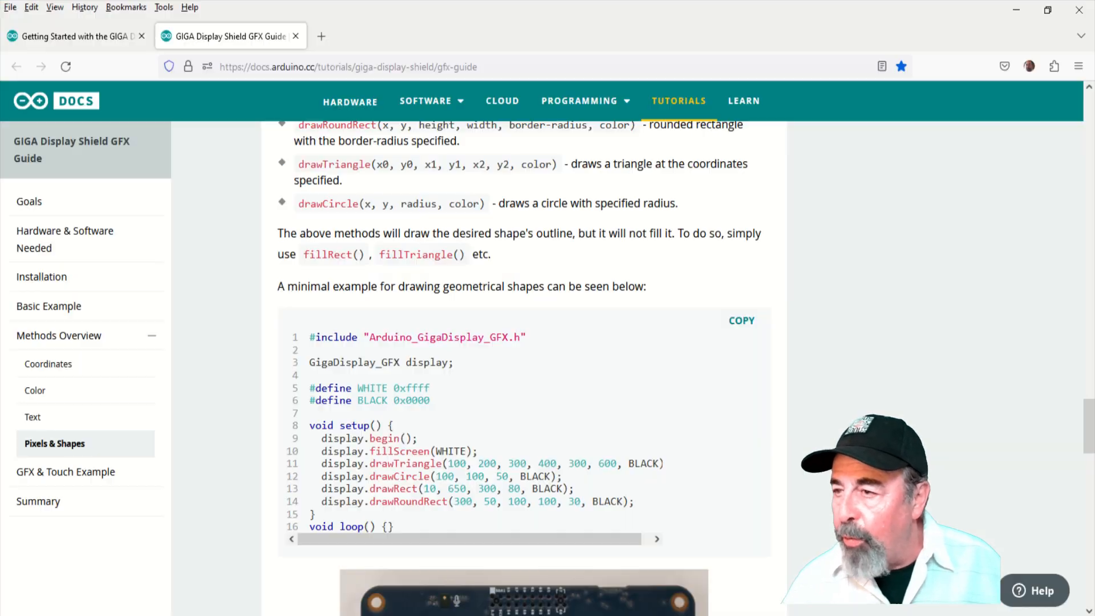
Scroll the GFX Guide page around the Pixels & Shapes code block
scroll("up", 3)
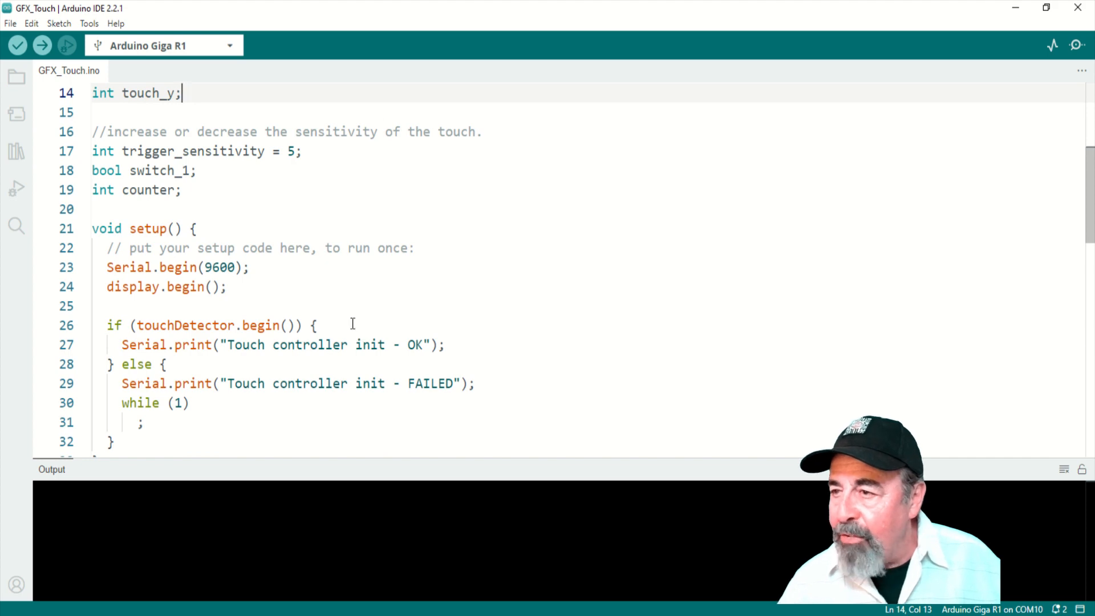
Scroll through the GFX_Touch sketch from setup() and loop() down to changeSwitch()
scroll("down", 3)
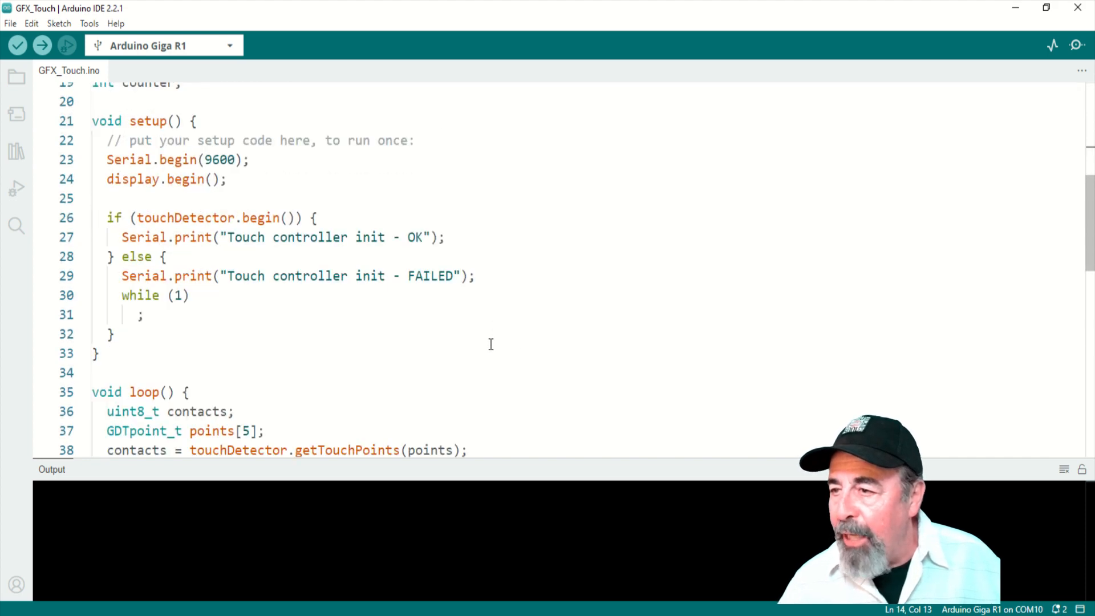
scroll("down", 3)
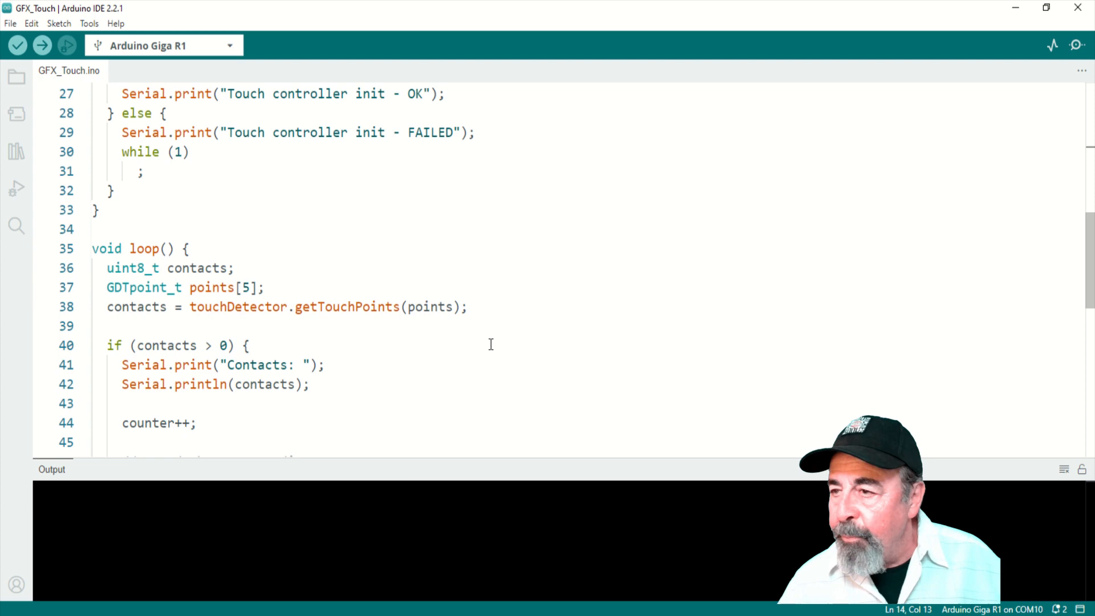
mouse_move(386, 324)
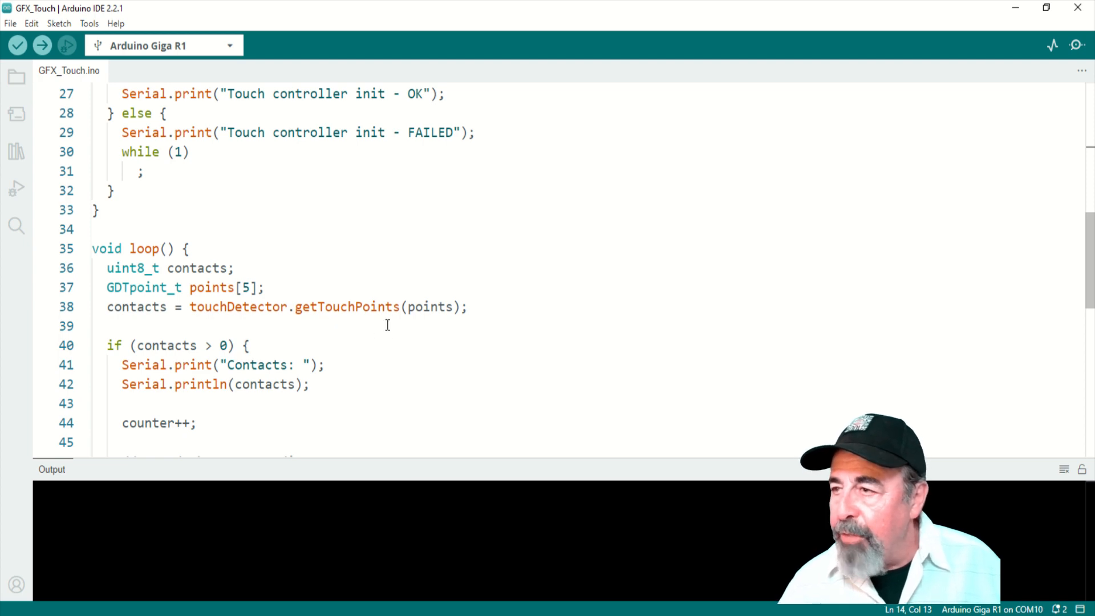
scroll("down", 3)
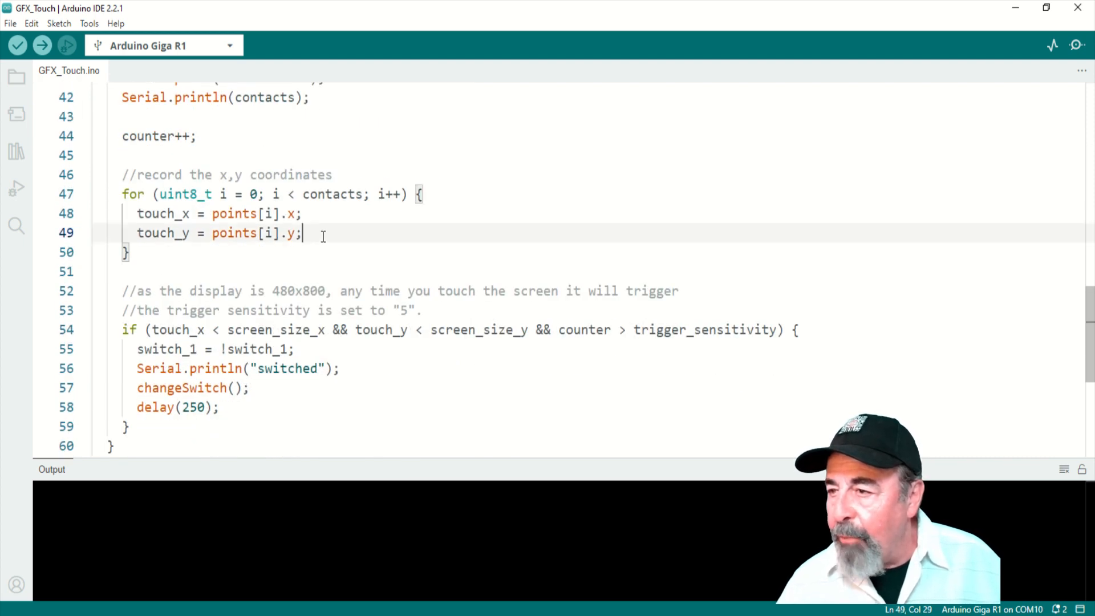
mouse_move(360, 242)
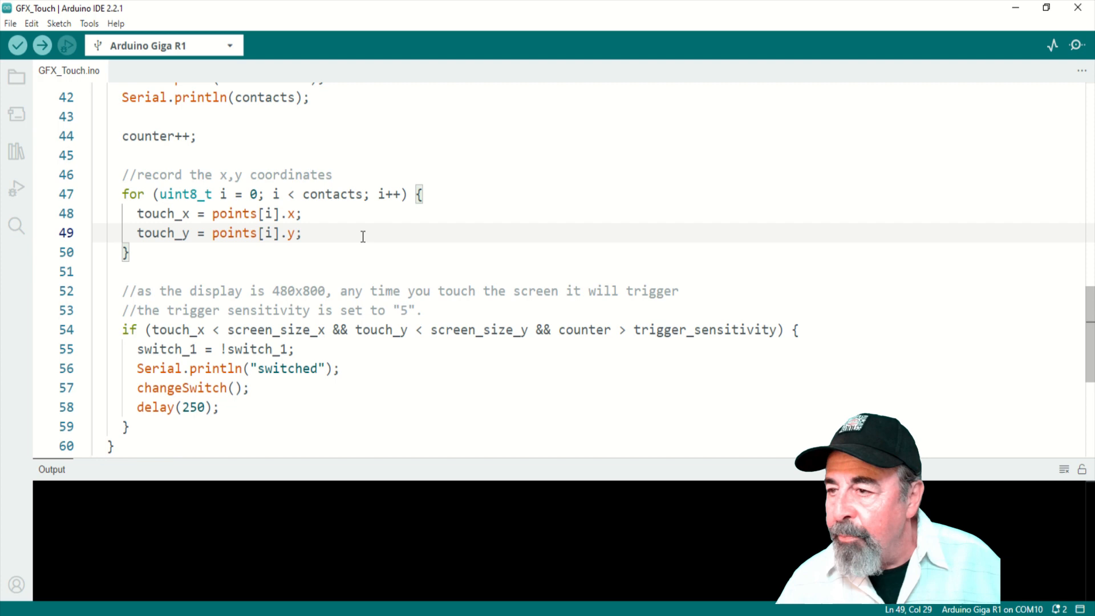
double_click(286, 369)
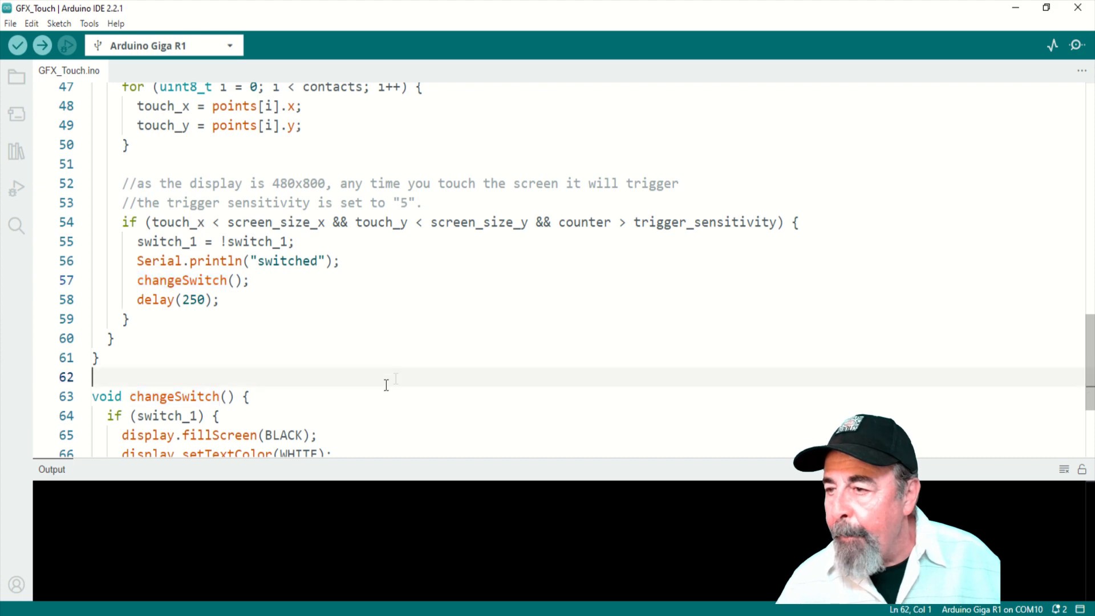
scroll("down", 3)
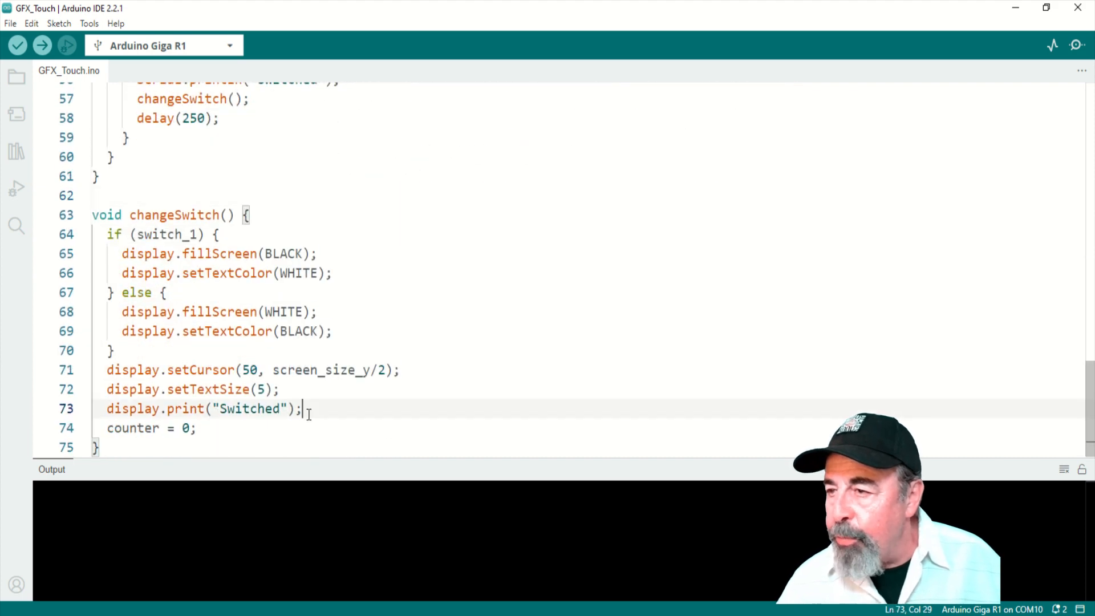
left_click_drag(302, 409, 93, 234)
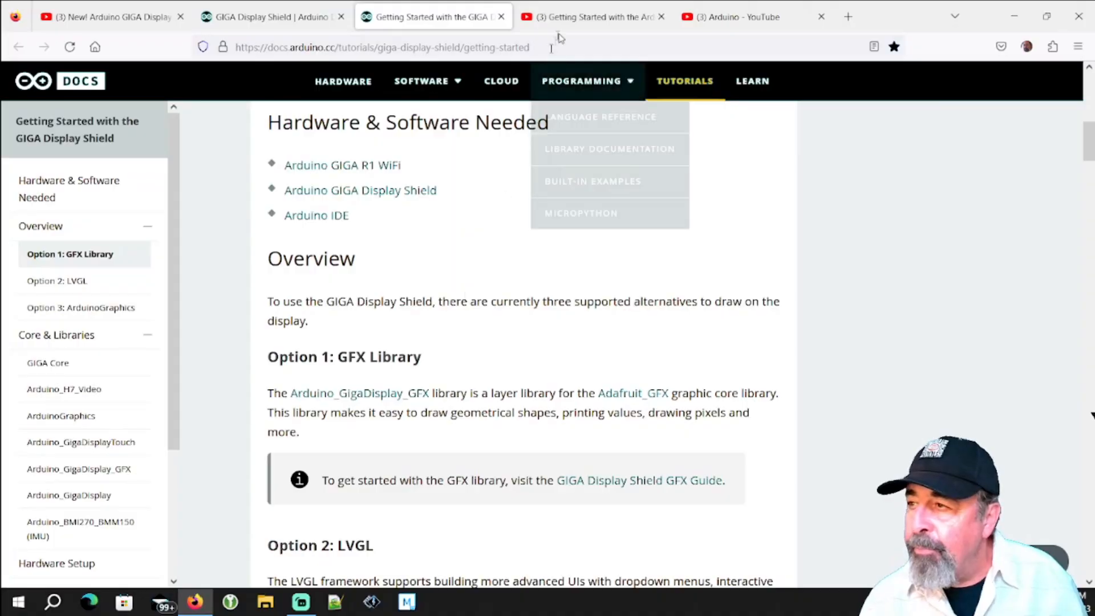
Switch to the tab showing the Getting Started with the Arduino GIGA R1 WiFi video
left_click(590, 16)
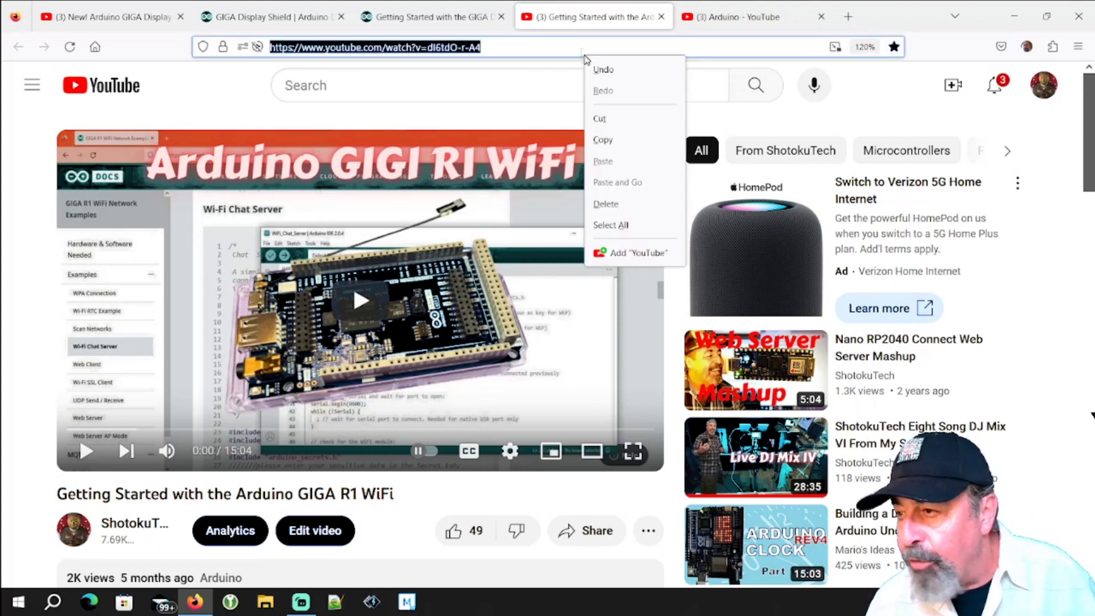
Copy the GIGA R1 WiFi video's address and scroll down the 33-video Arduino playlist
left_click(528, 102)
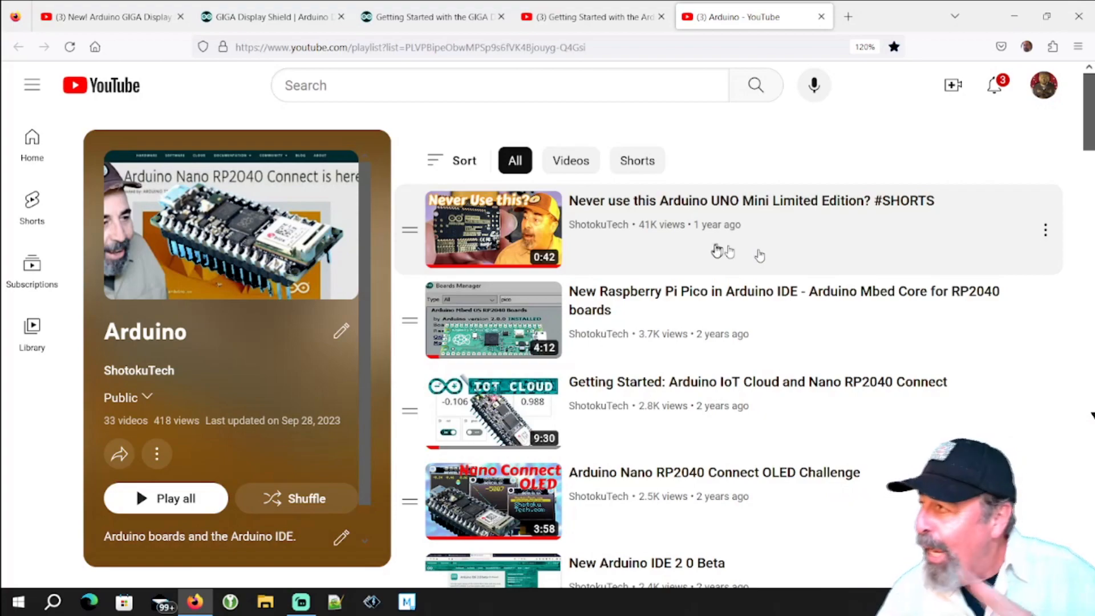
scroll("down", 3)
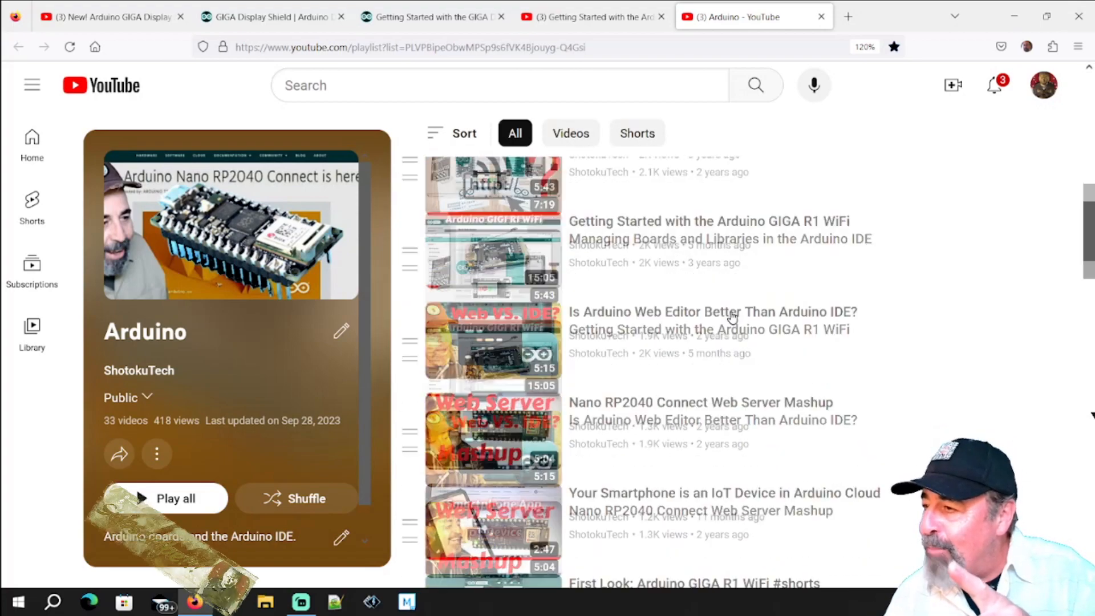
scroll("down", 3)
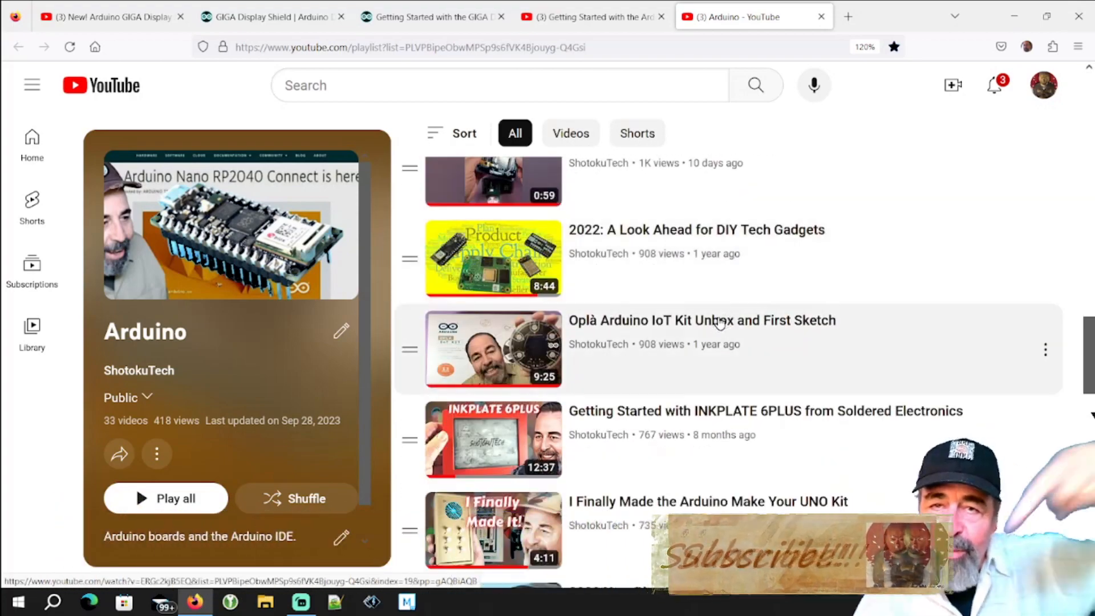
scroll("down", 3)
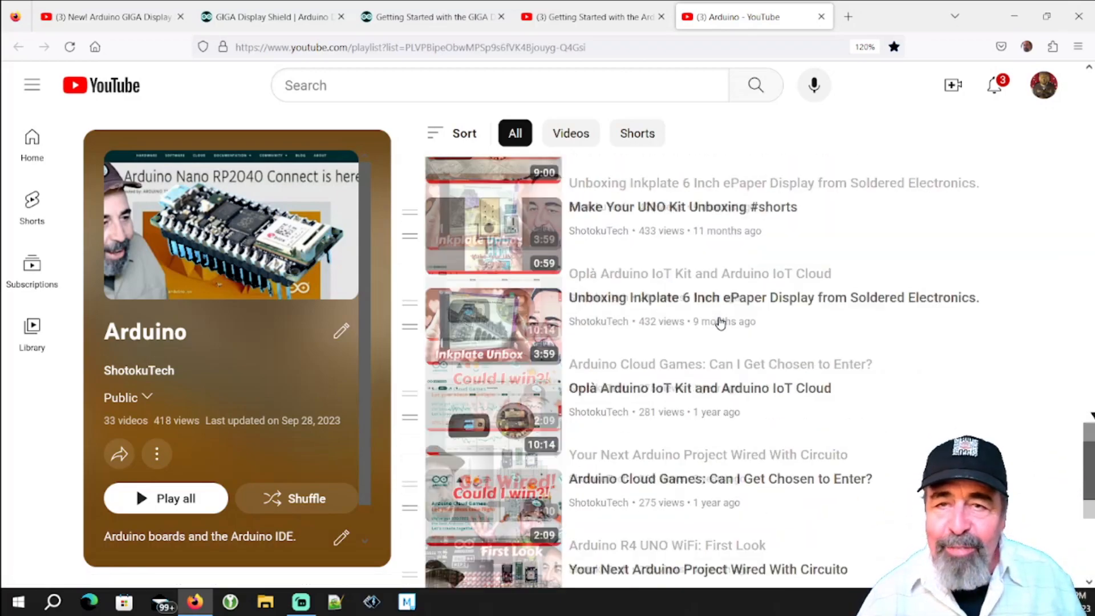